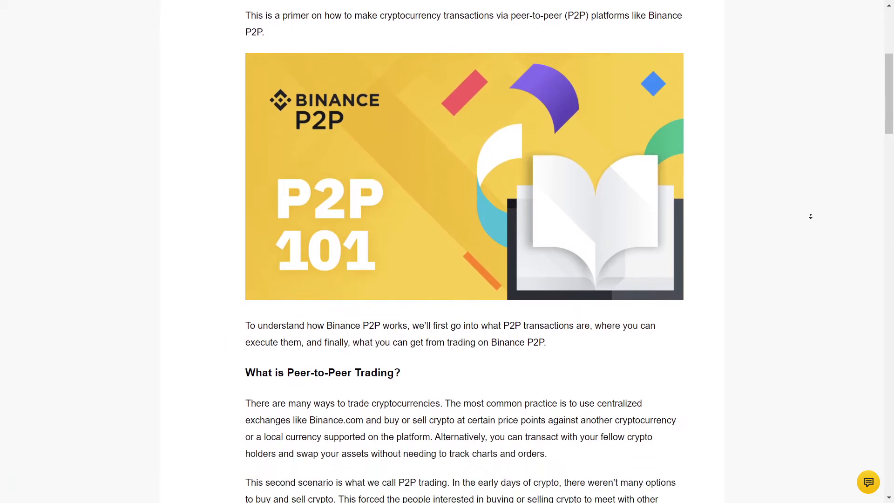
Step: Scroll the account dashboard to confirm Verified identity and review My Privilege
scroll(down, 3)
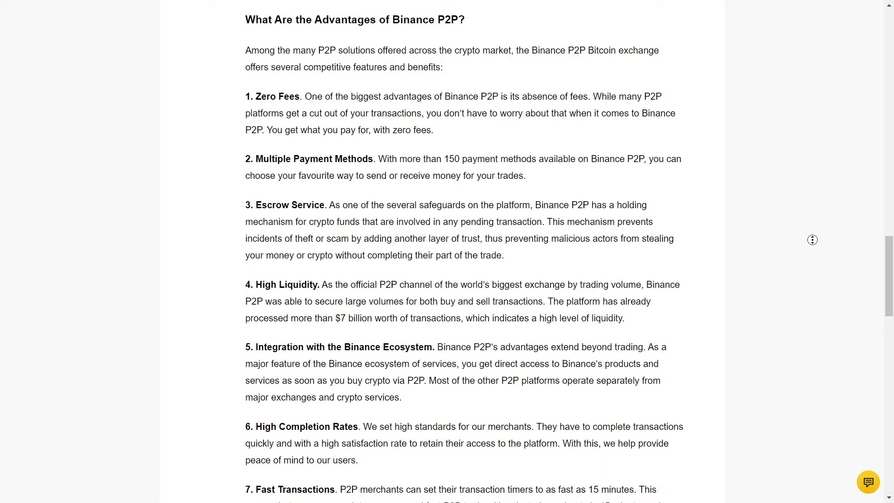
scroll(down, 3)
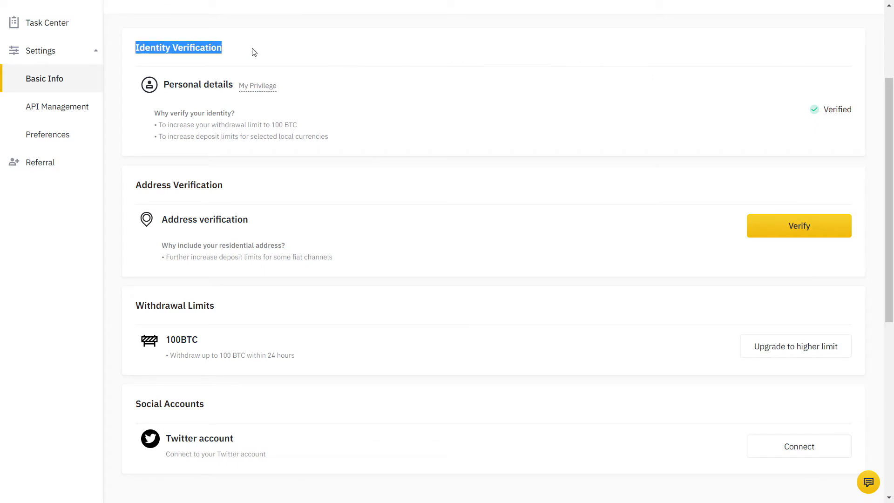
mouse_move(257, 86)
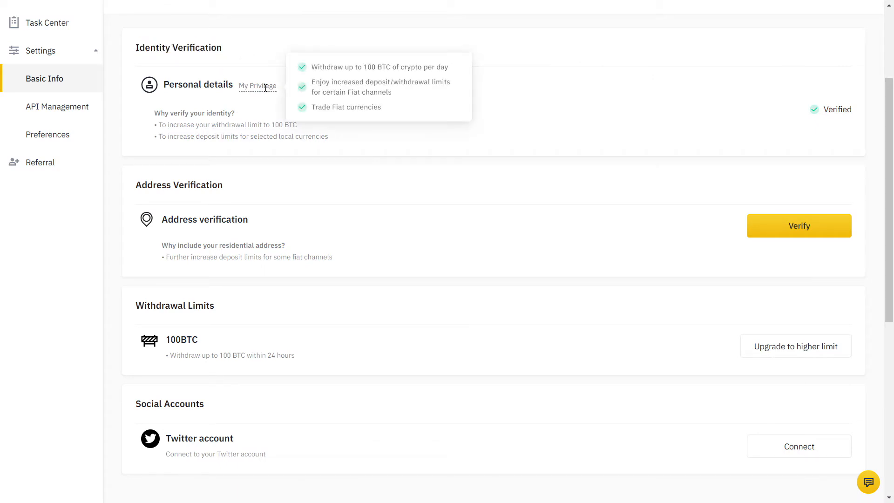
mouse_move(790, 97)
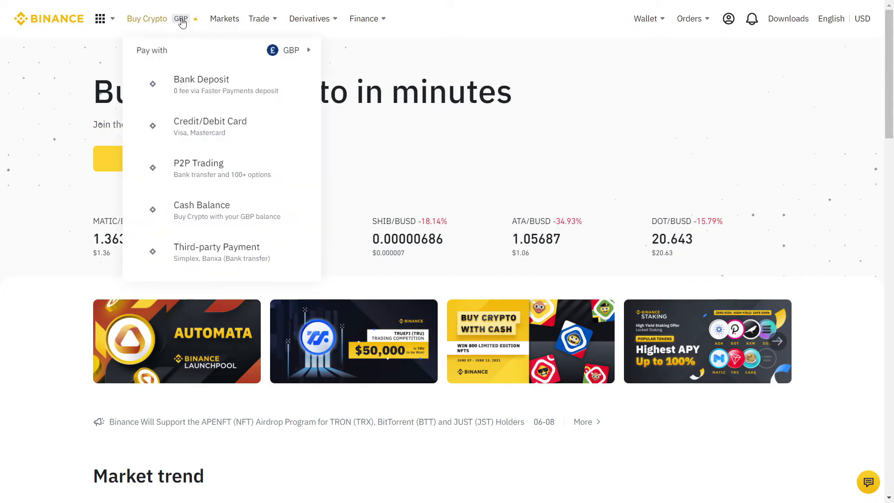
Step: Pick EUR in the Buy Crypto currency selector, then go to P2P Trading
click(289, 50)
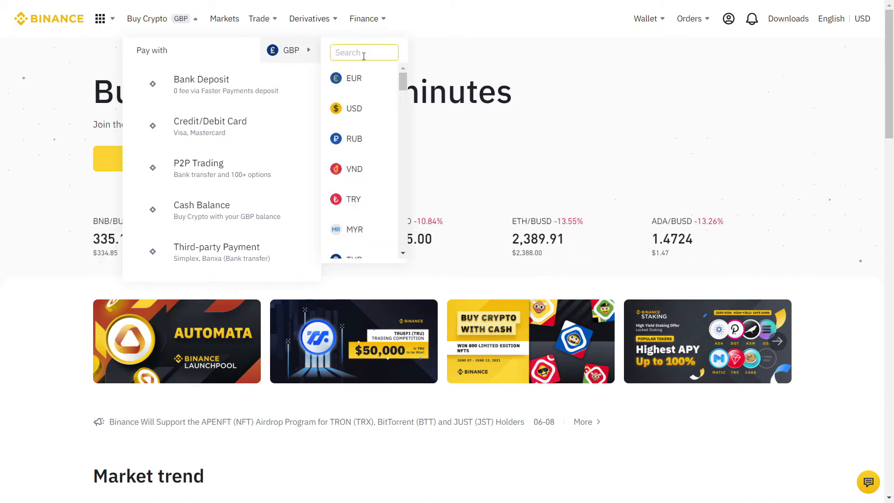
click(346, 78)
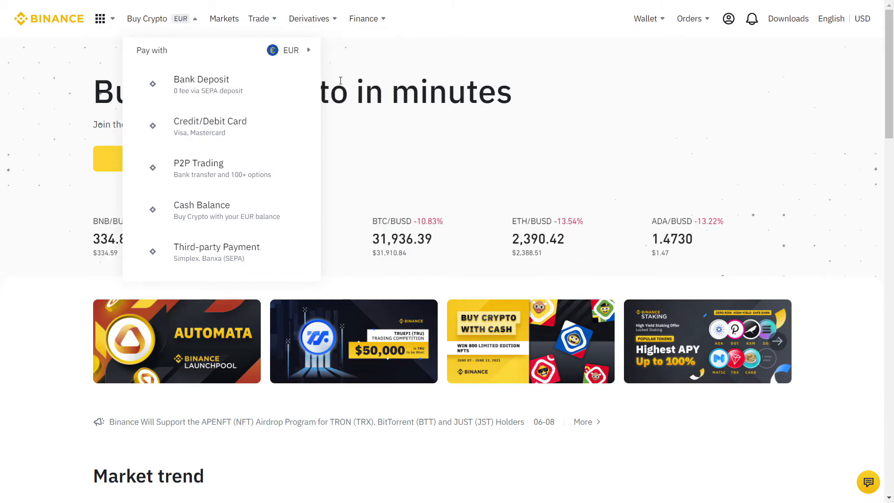
mouse_move(268, 162)
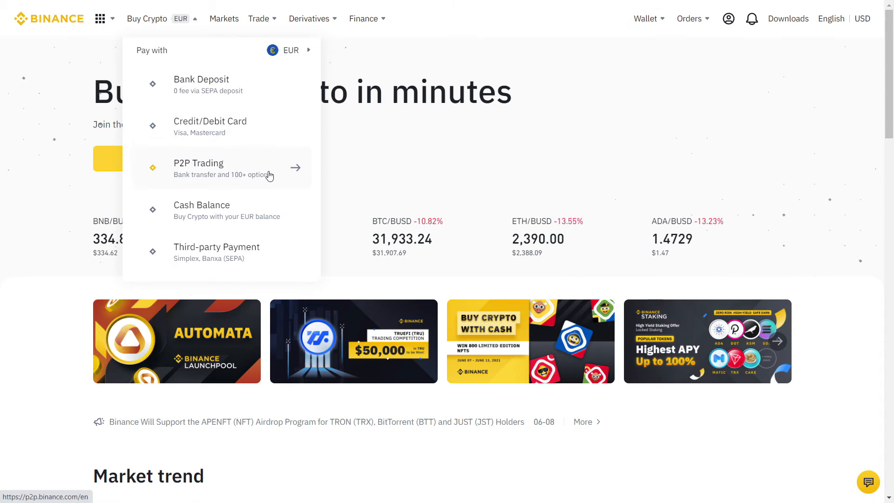
click(198, 168)
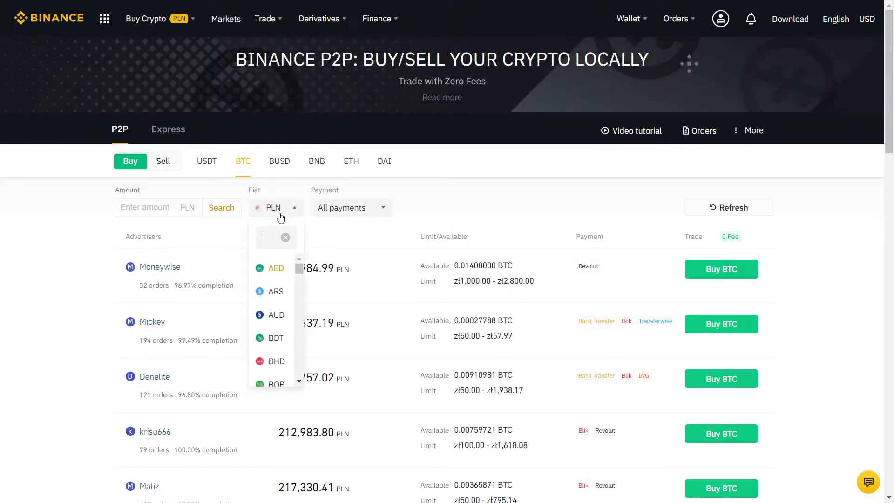
Step: Keep PLN as fiat, switch to Sell offers, and start selling BTC to an advertiser
click(275, 207)
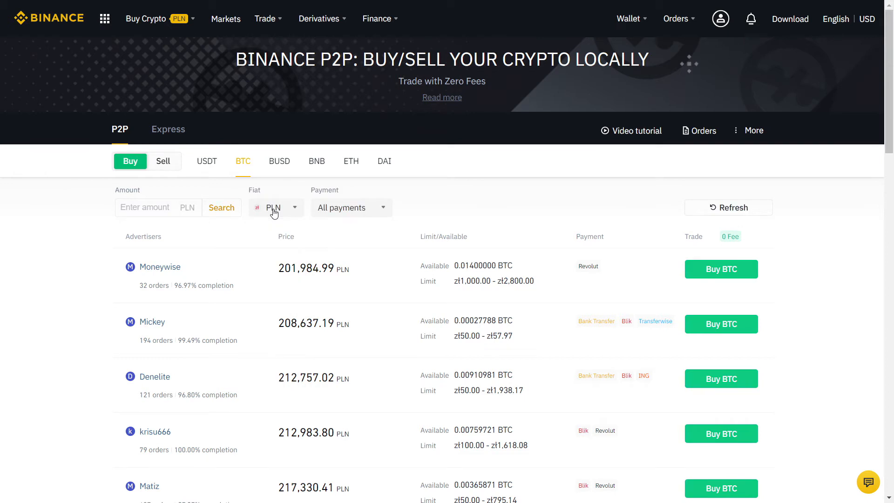
mouse_move(230, 236)
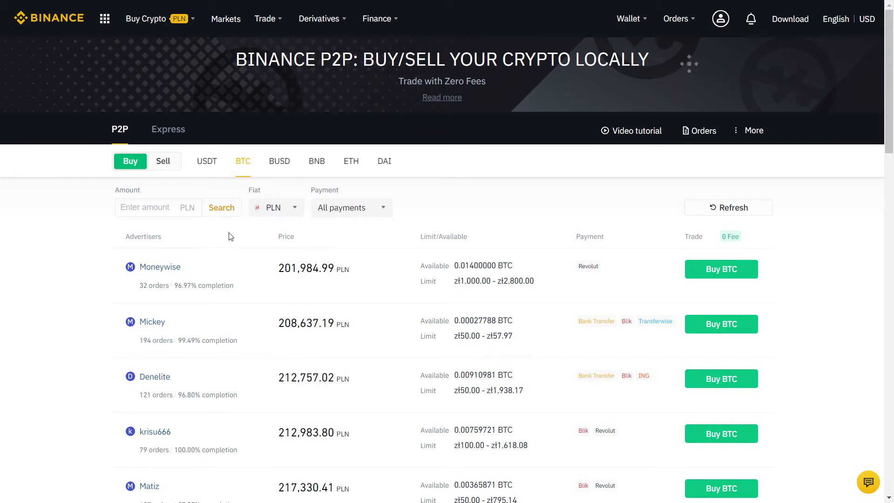
mouse_move(198, 251)
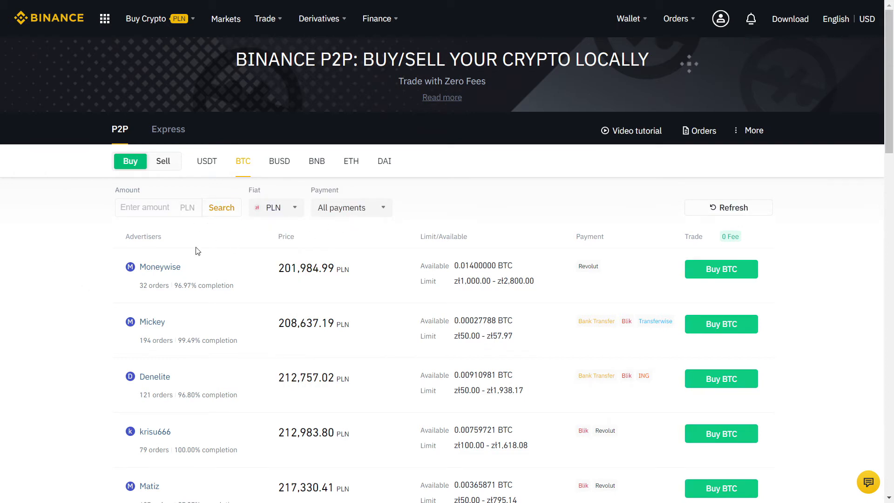
scroll(down, 3)
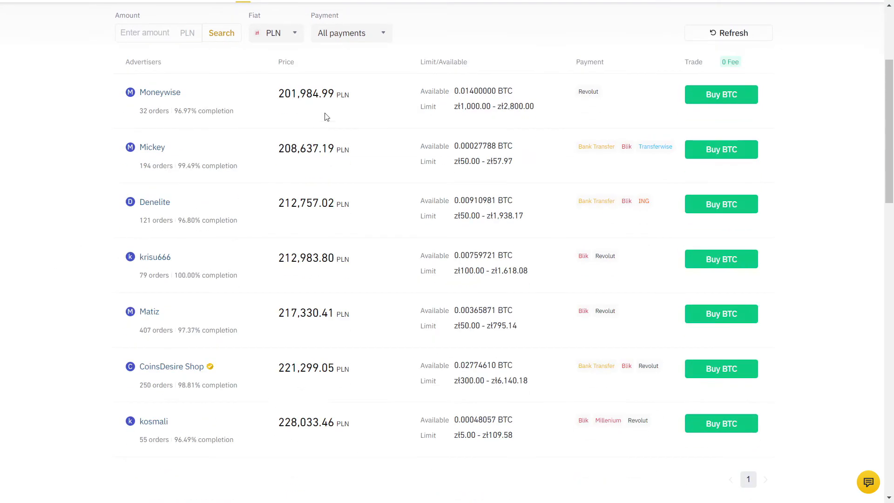
click(162, 102)
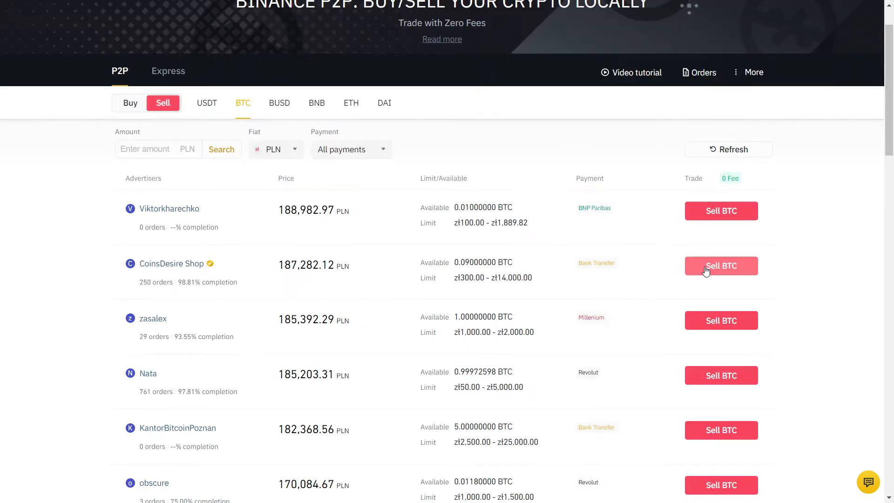
click(720, 266)
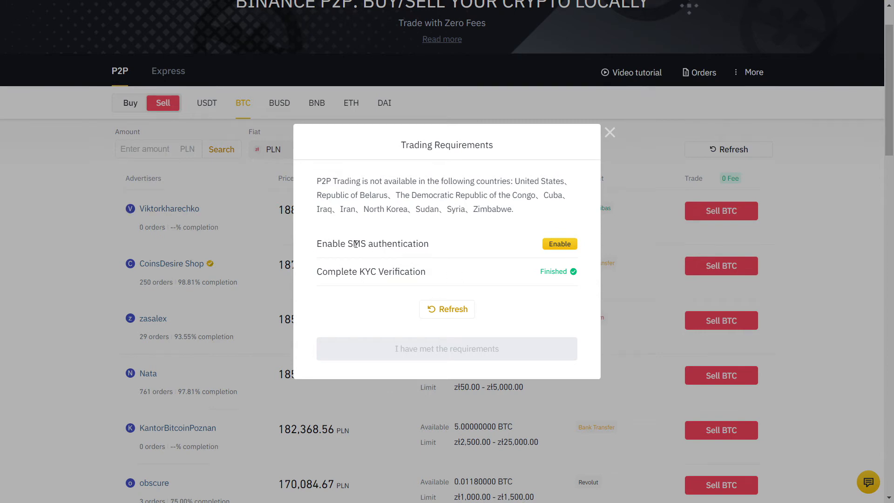
mouse_move(424, 289)
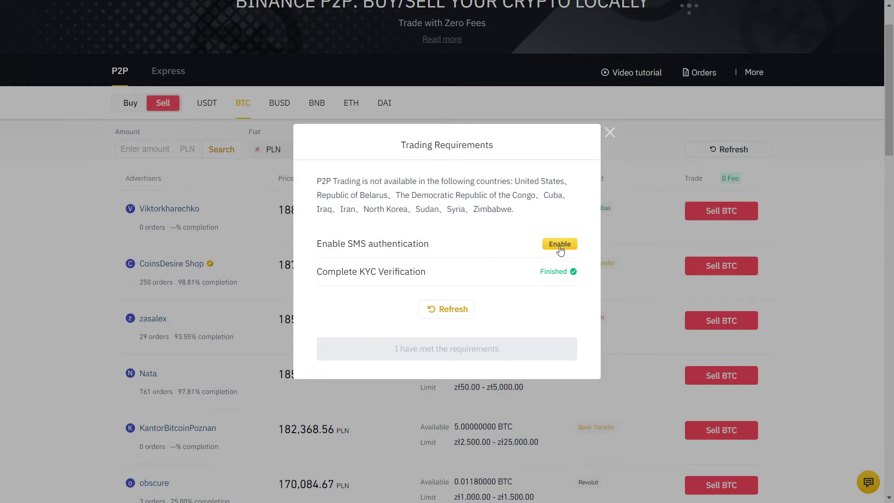
click(559, 244)
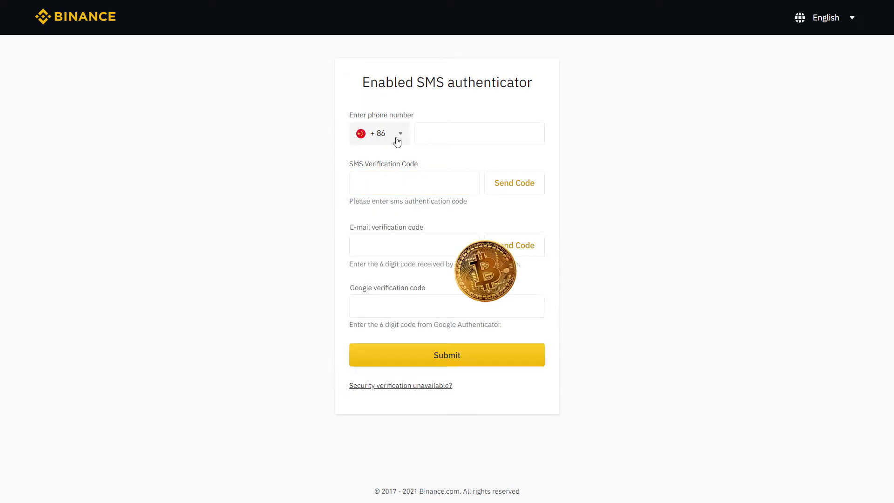
click(513, 182)
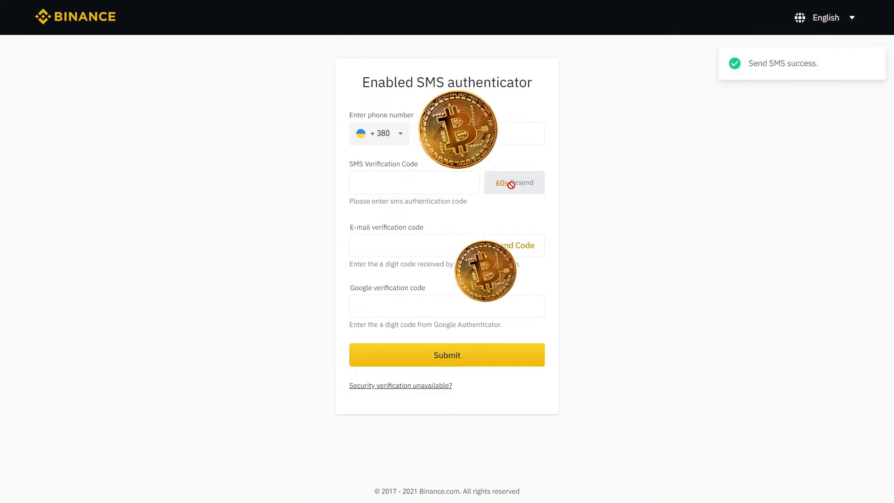
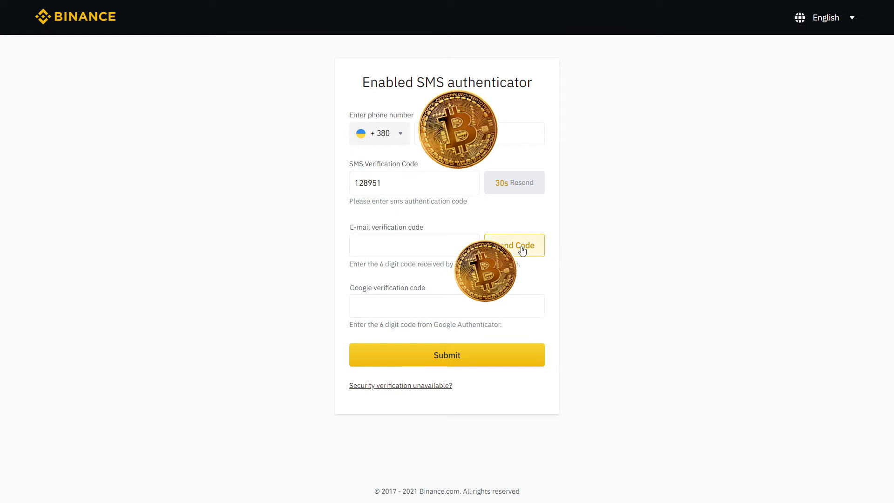
click(514, 245)
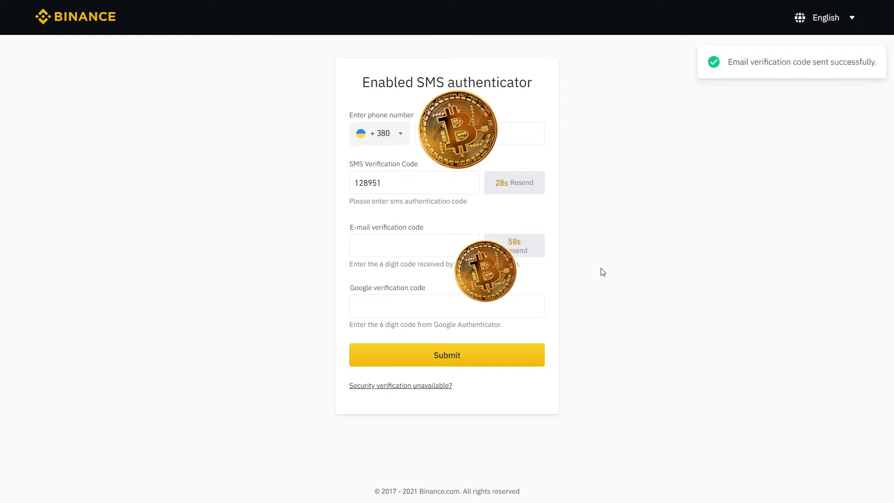
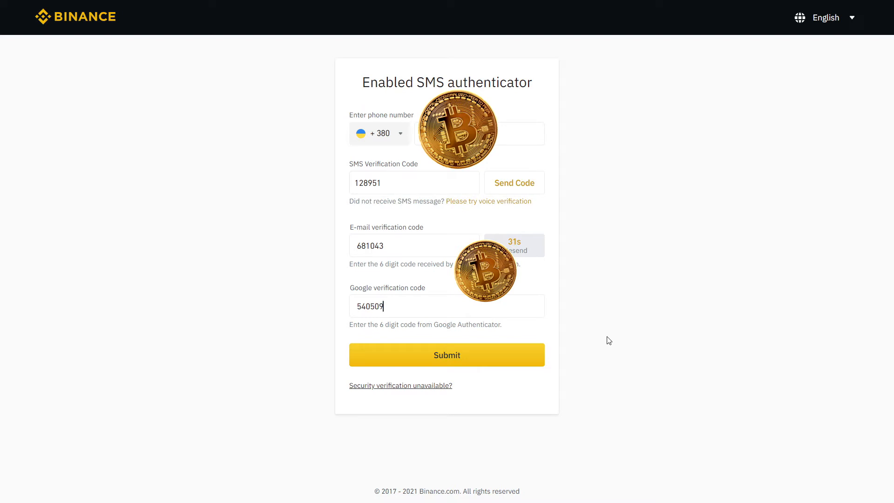
click(447, 355)
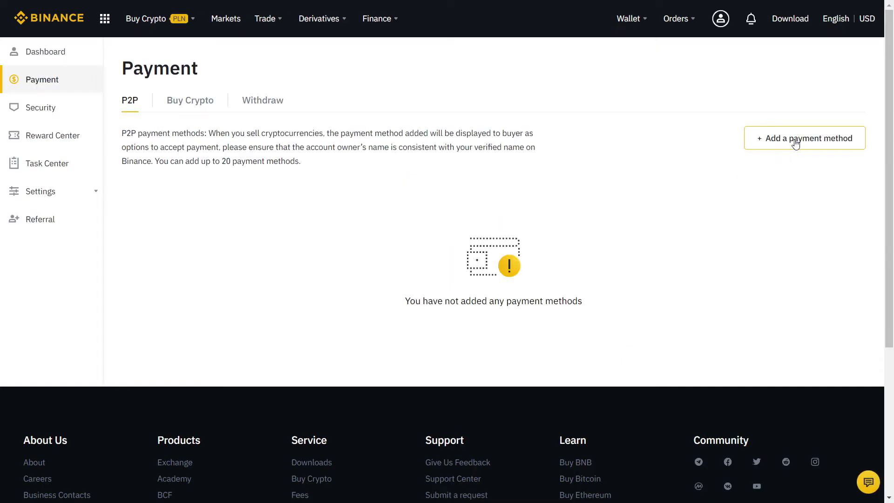
Step: Add a payment method by searching 'mill' under More and selecting Millenium
click(804, 138)
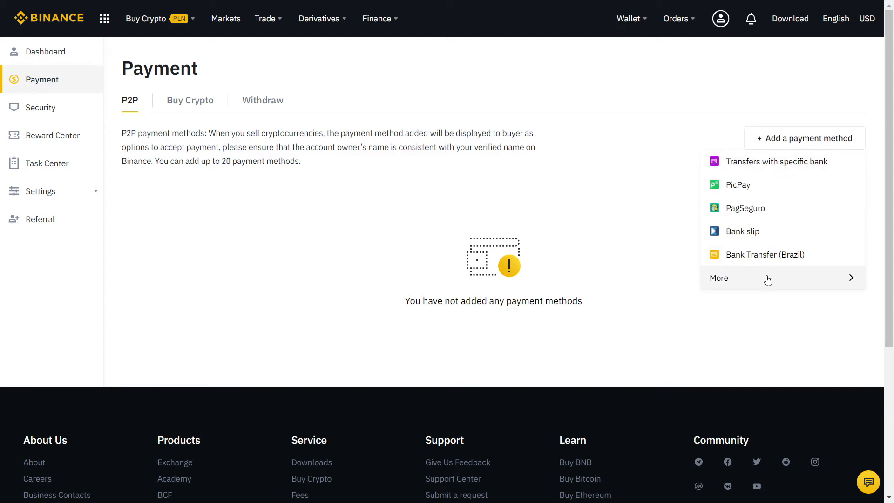
click(719, 277)
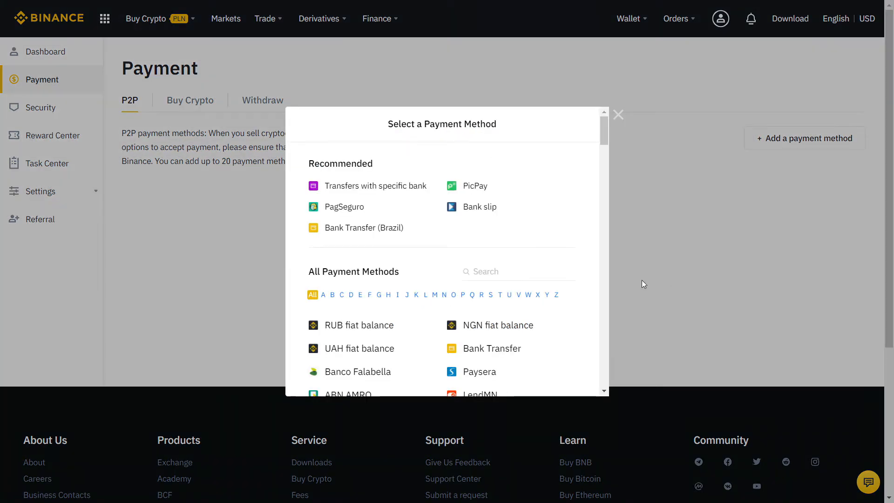
click(502, 272)
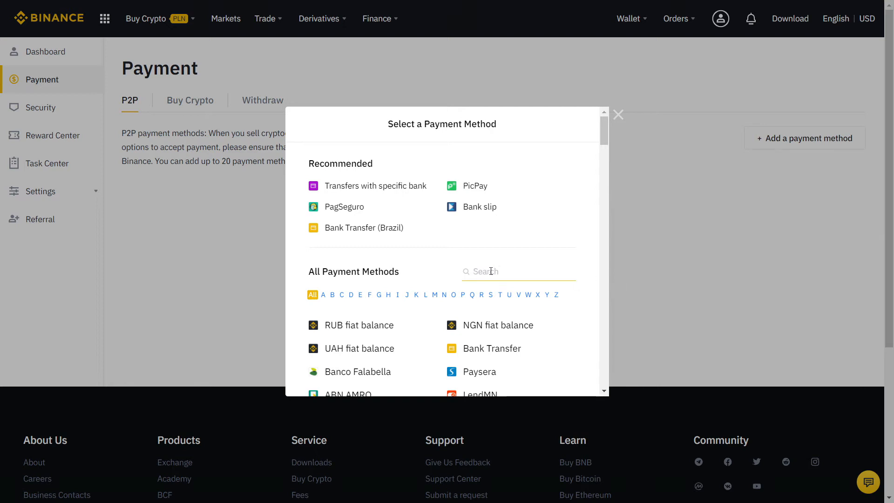
text(mill)
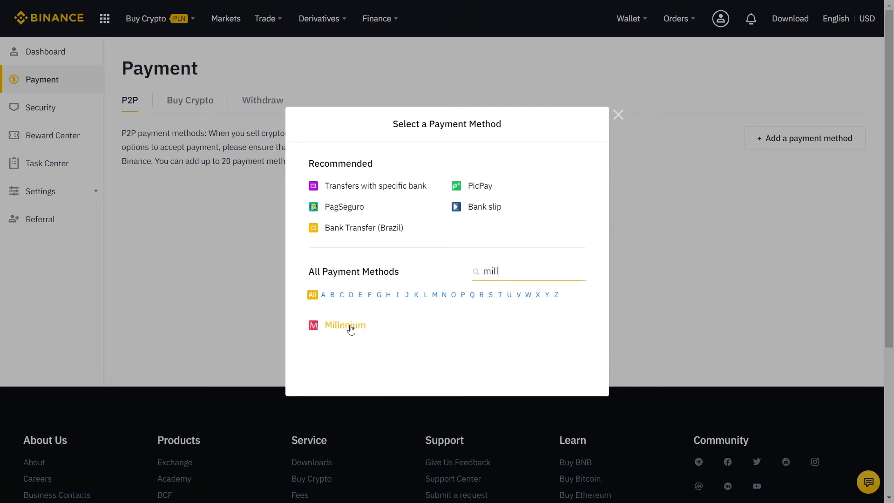
click(345, 325)
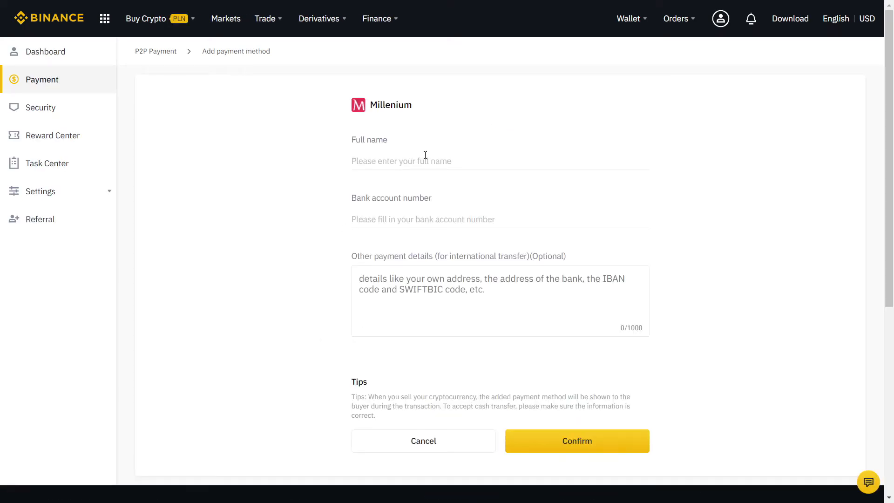
Step: Confirm the Millenium payment form and verify it with Google authentication
click(575, 440)
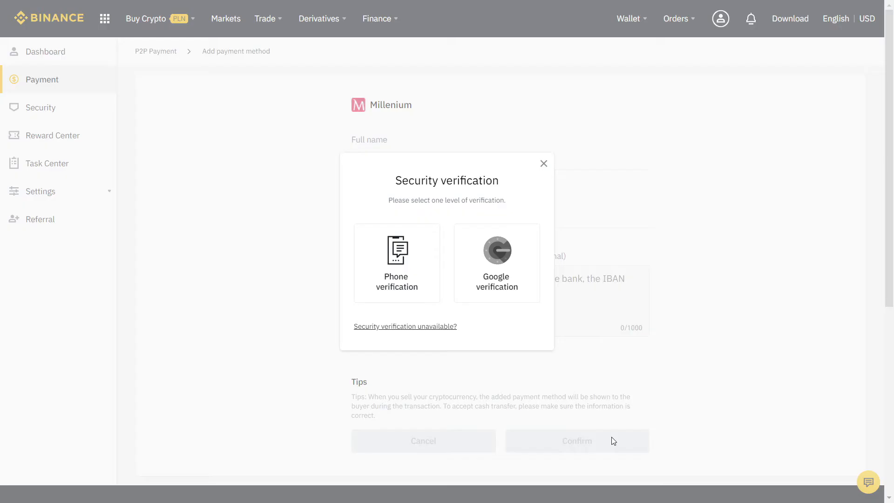
mouse_move(599, 418)
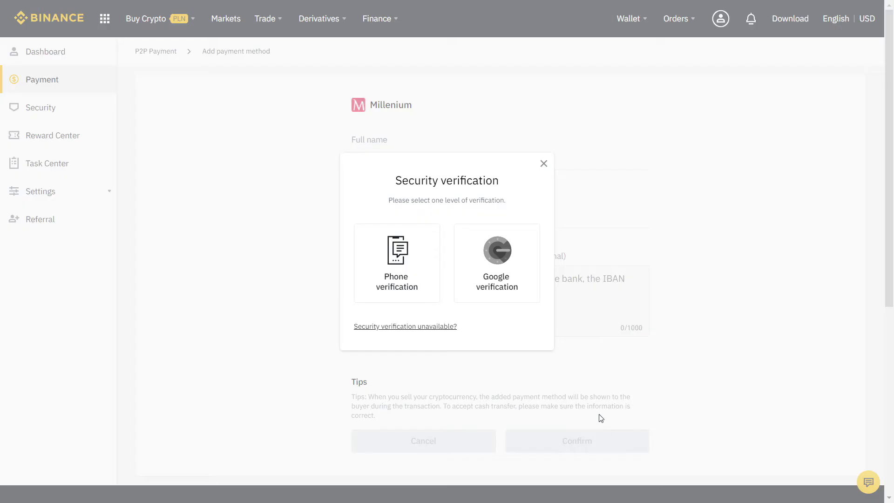
mouse_move(558, 350)
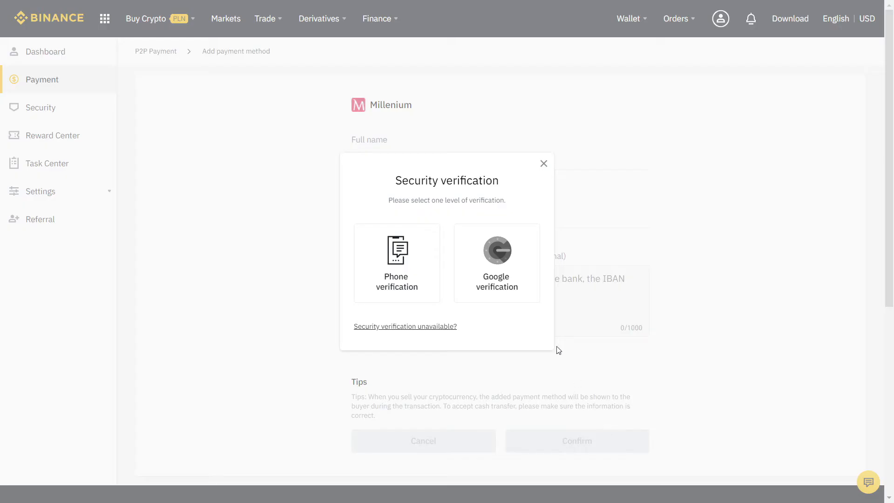
click(496, 263)
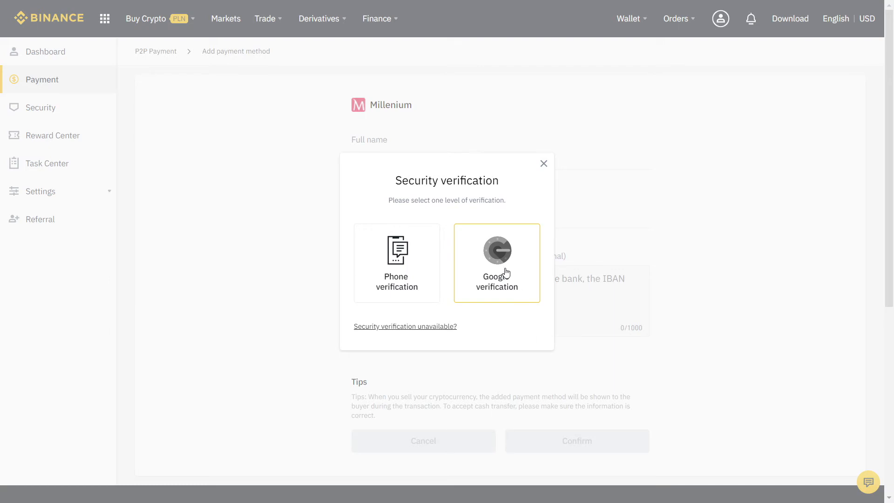
click(497, 263)
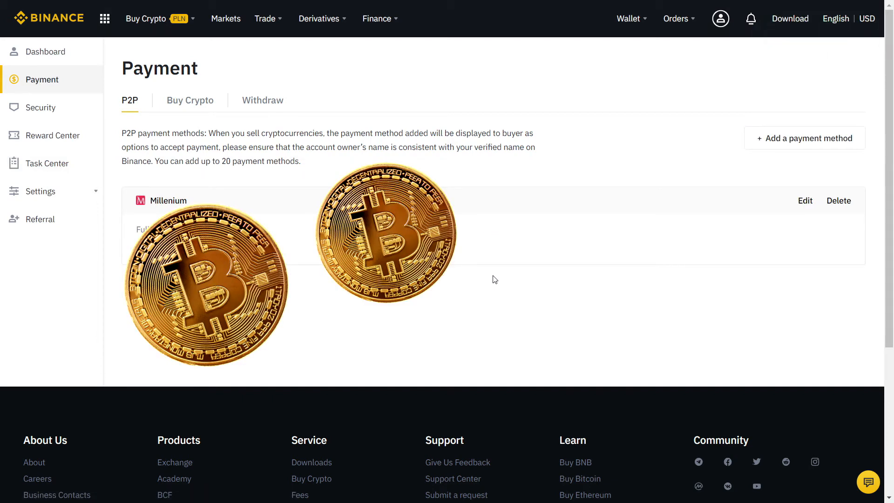
mouse_move(495, 285)
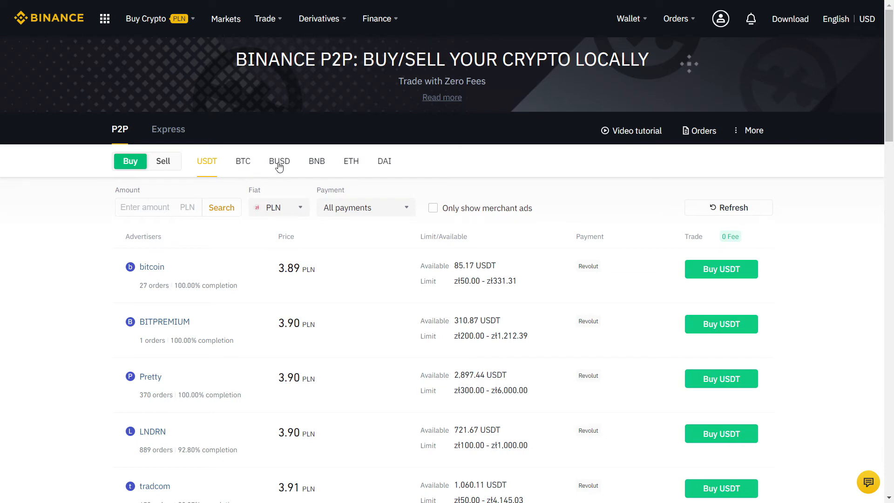
mouse_move(221, 175)
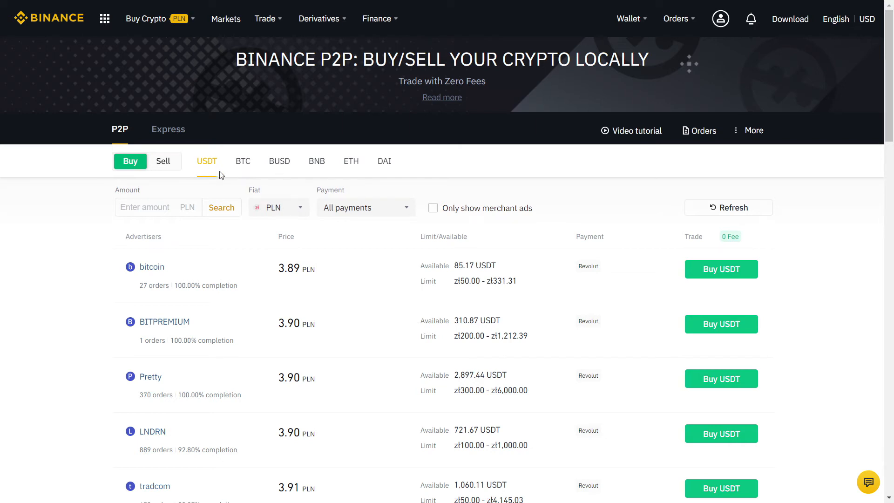
mouse_move(71, 261)
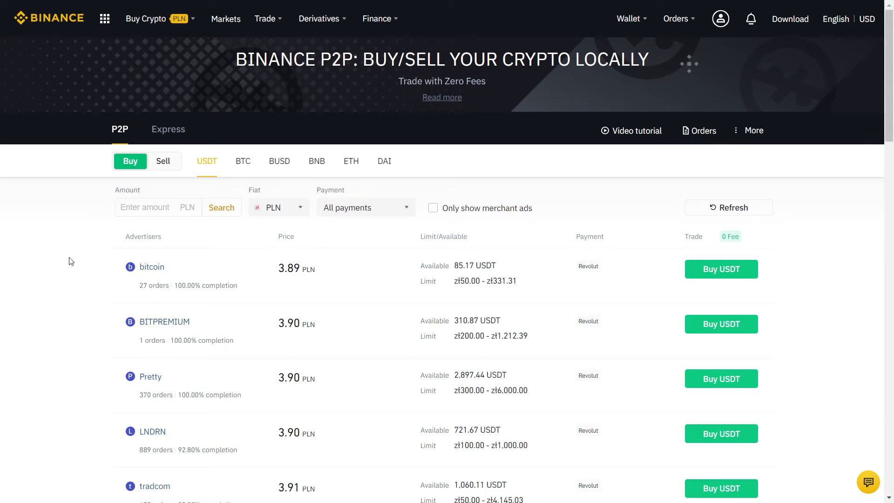
mouse_move(383, 433)
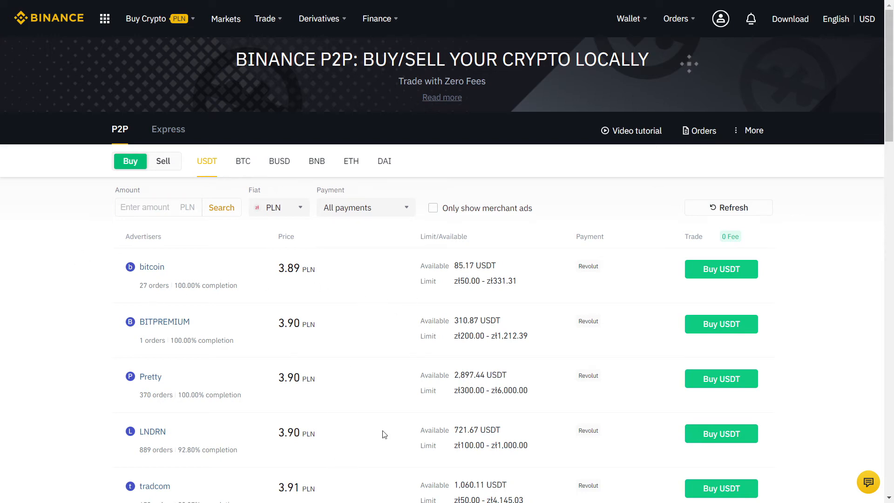
Step: Browse the Buy USDT offers in PLN, then switch the marketplace to Sell
scroll(down, 3)
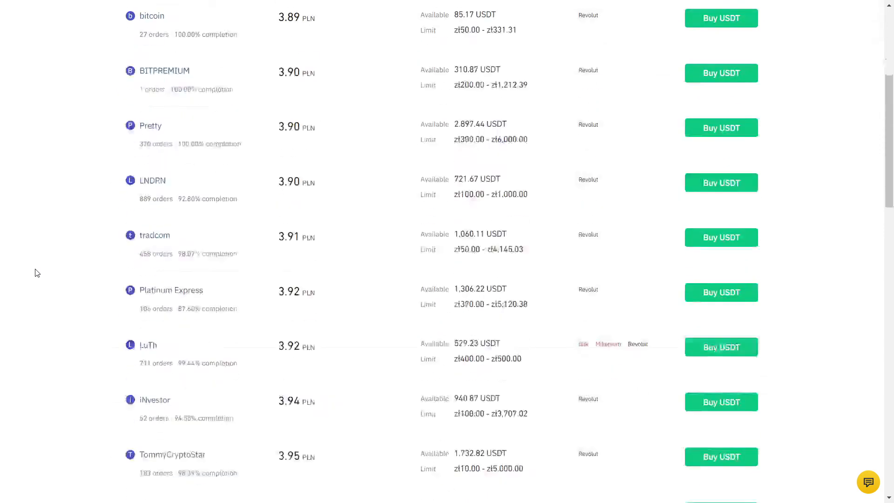
scroll(down, 3)
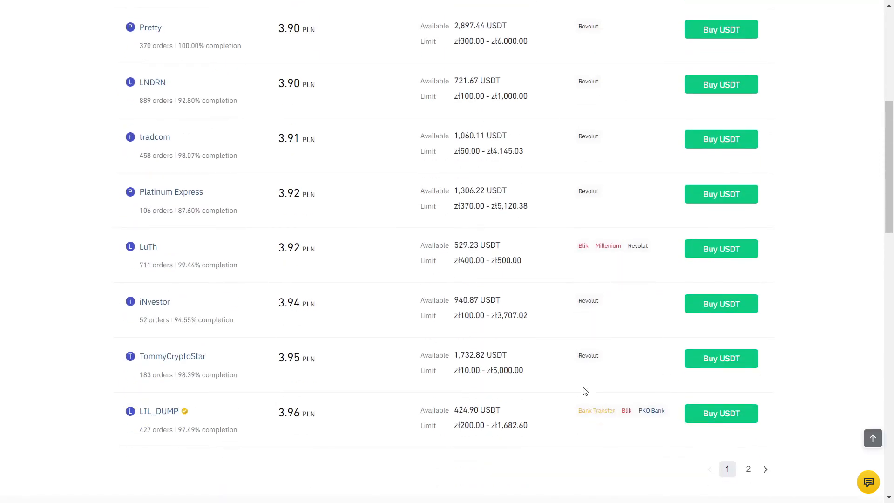
scroll(up, 3)
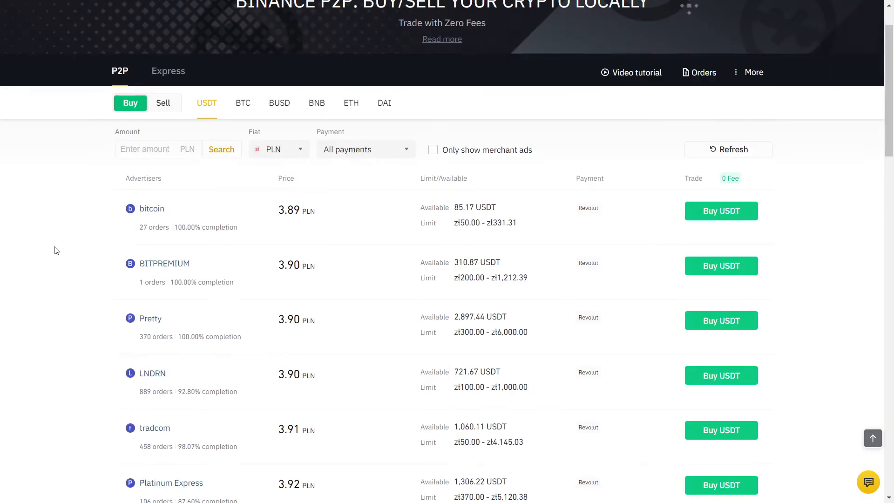
click(163, 104)
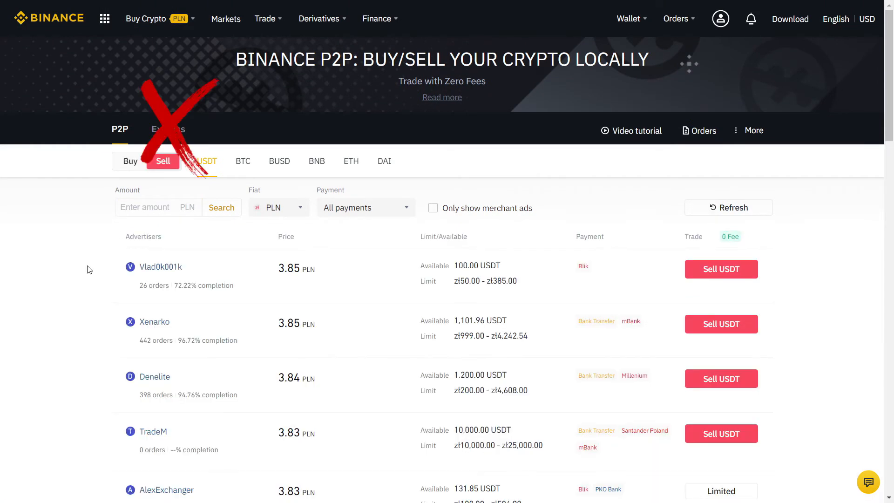
Step: Scroll the Sell USDT advertisers and payment methods, then open Wallet Overview
scroll(down, 3)
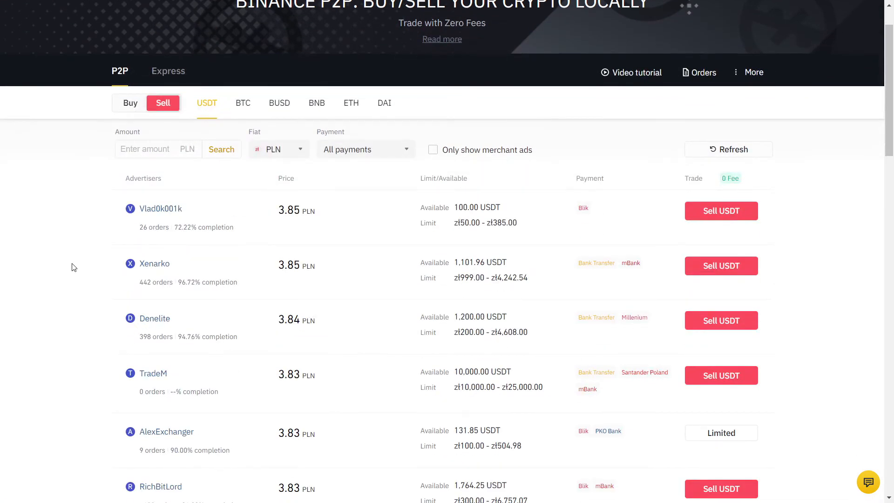
scroll(down, 3)
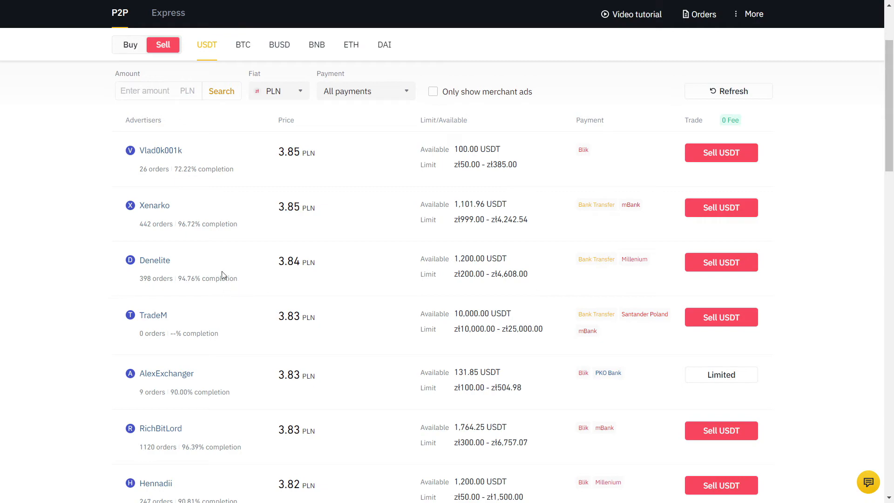
click(728, 91)
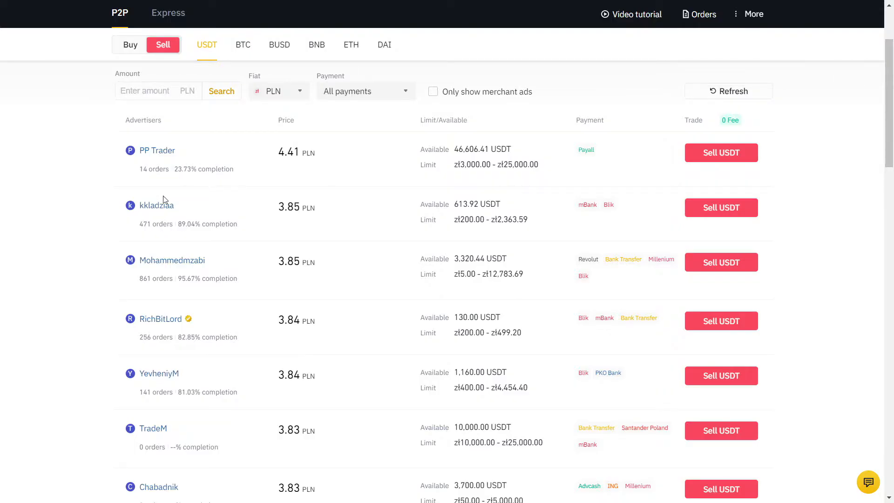
mouse_move(195, 239)
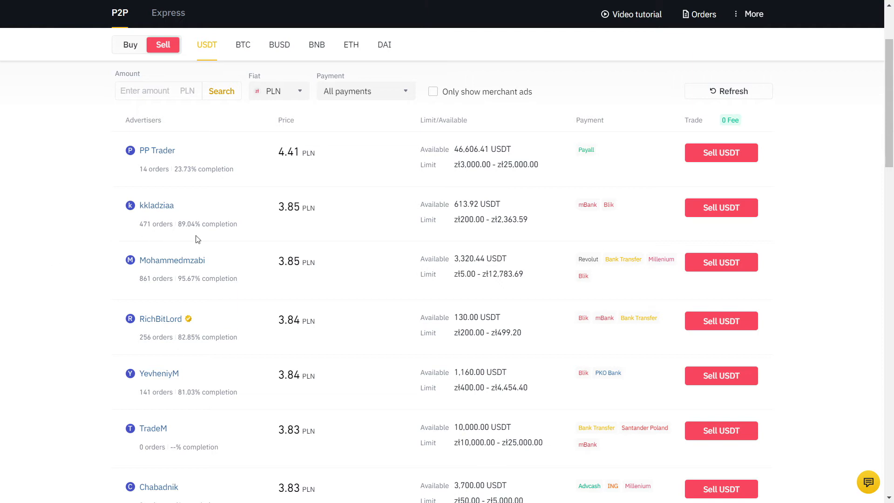
mouse_move(172, 260)
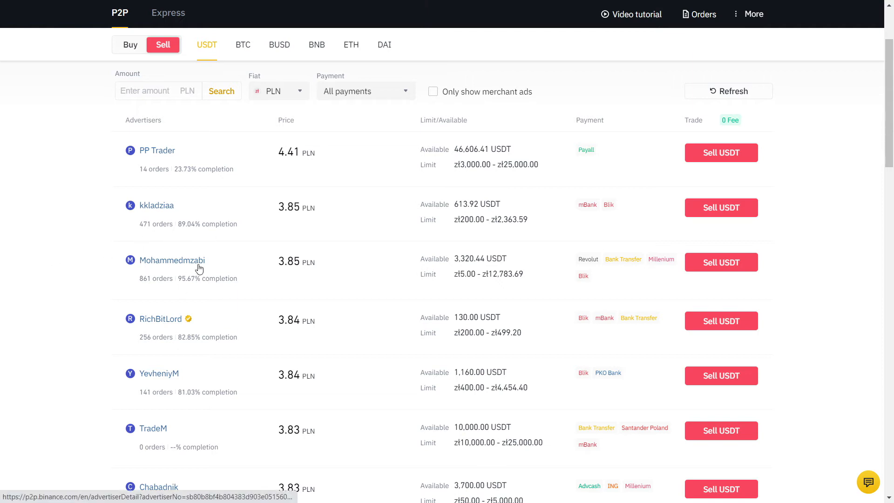
mouse_move(325, 285)
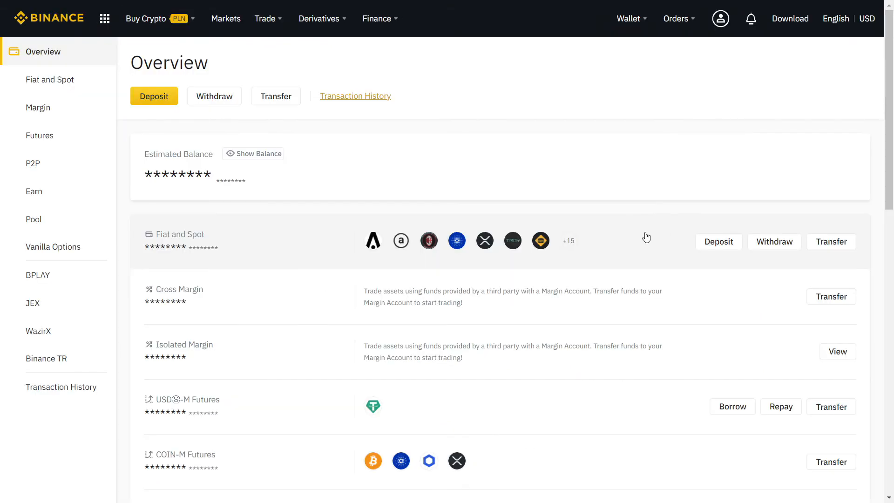
mouse_move(139, 376)
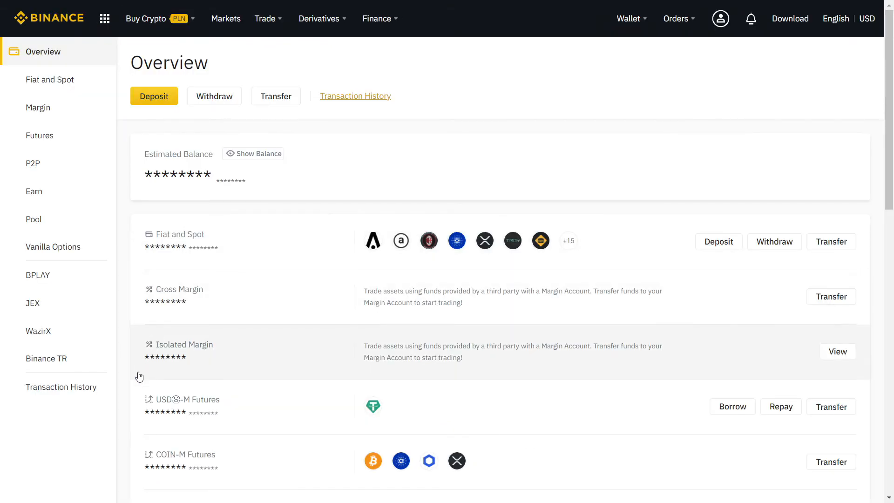
Step: Move all 21.09310323 USDT from the P2P wallet to Spot using Max, then resume trading
click(32, 163)
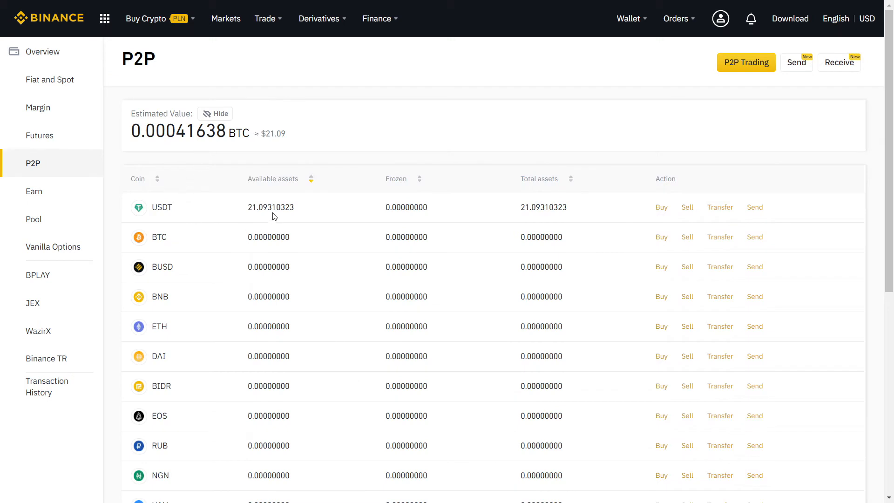
mouse_move(719, 207)
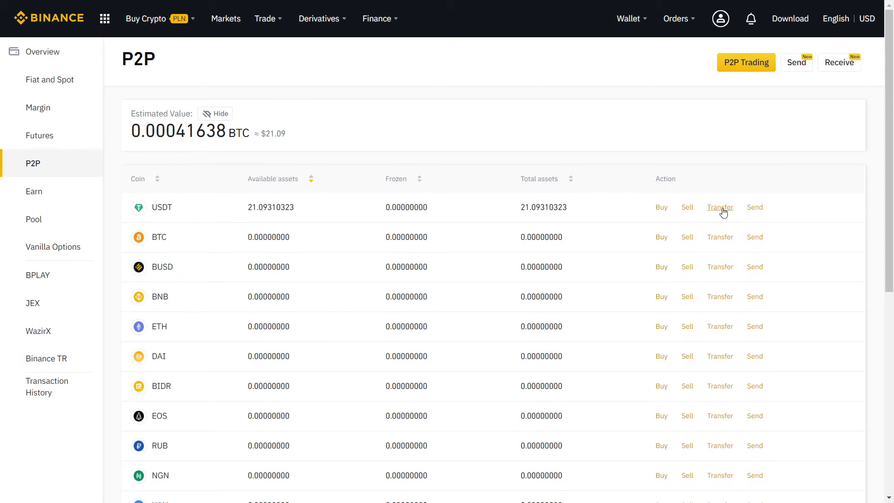
click(720, 207)
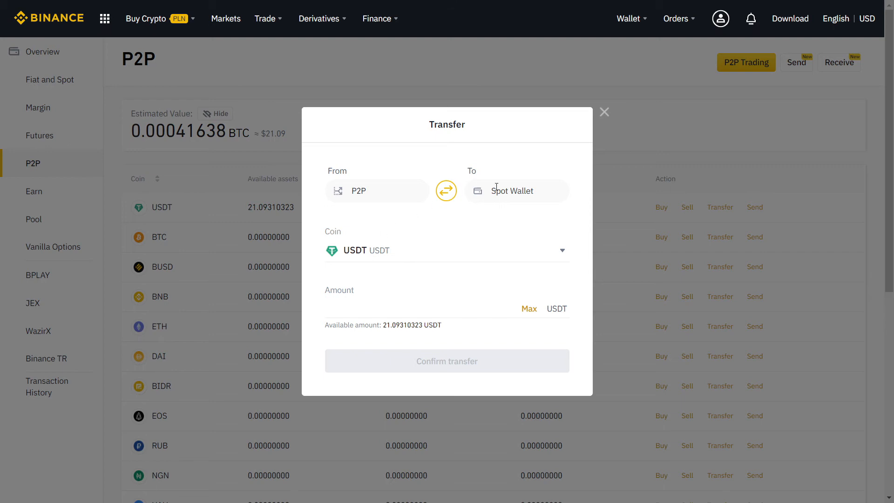
click(529, 308)
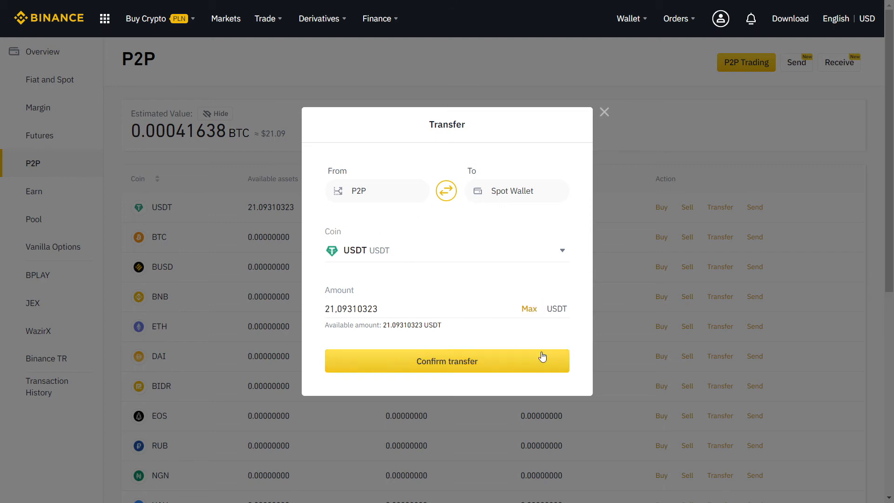
click(447, 361)
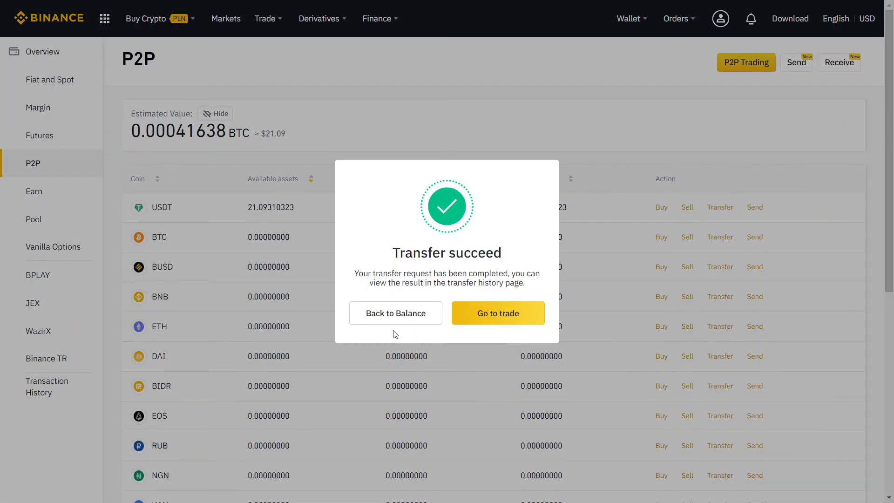
click(497, 313)
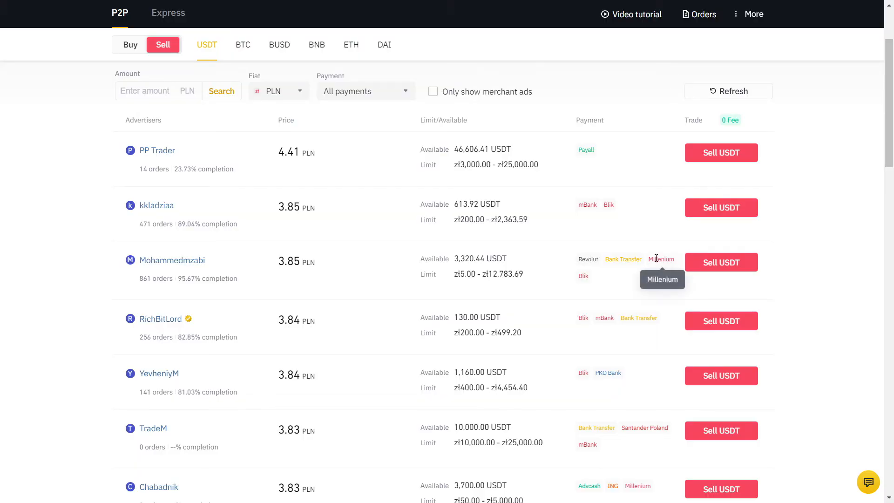
mouse_move(720, 272)
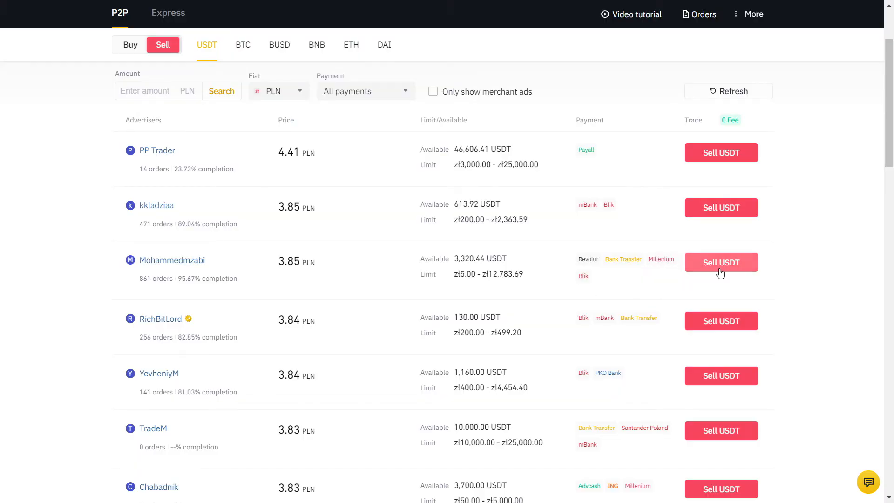
click(721, 262)
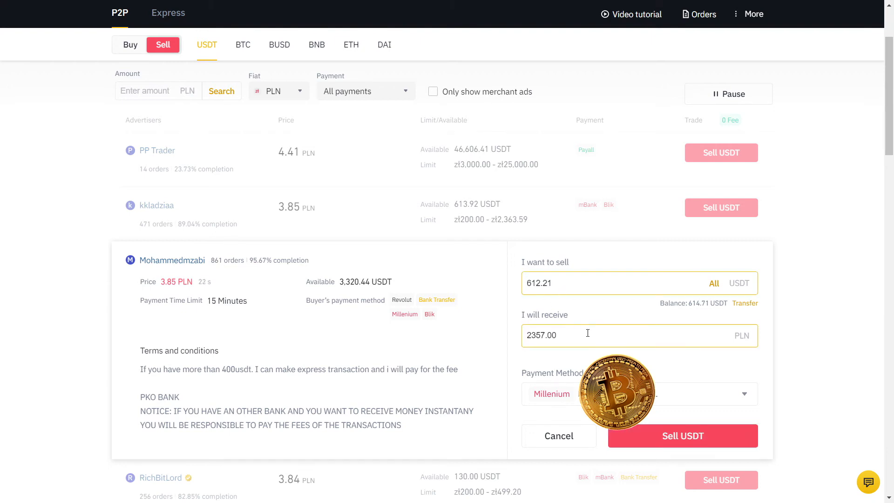
click(581, 335)
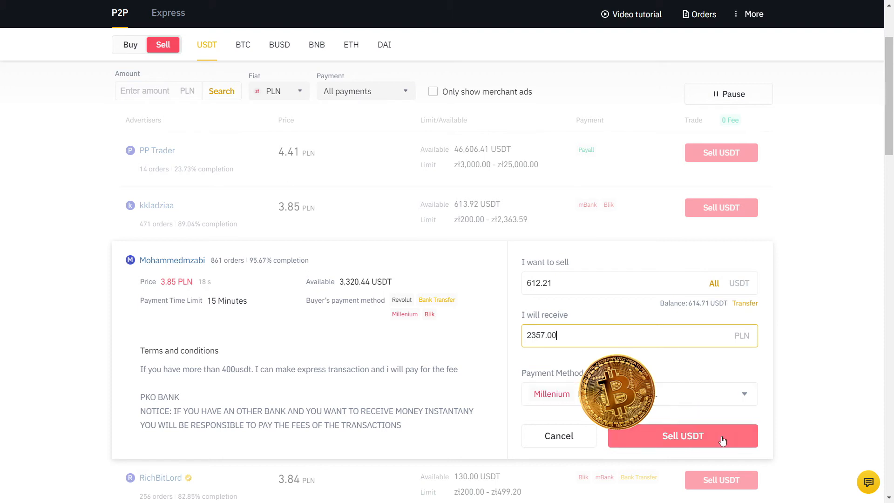
click(682, 435)
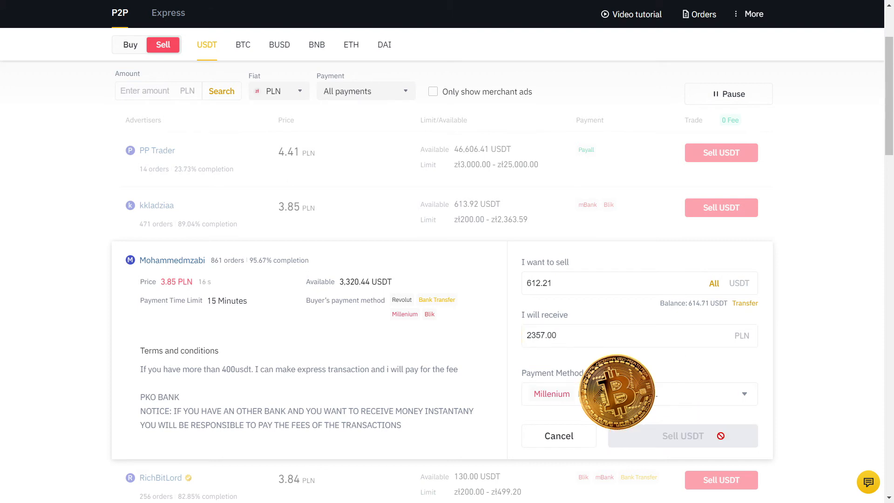
click(682, 436)
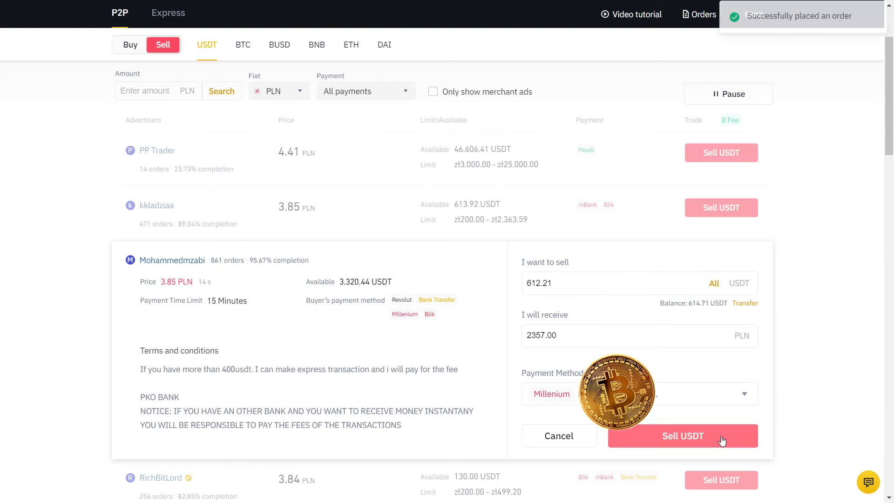
click(682, 436)
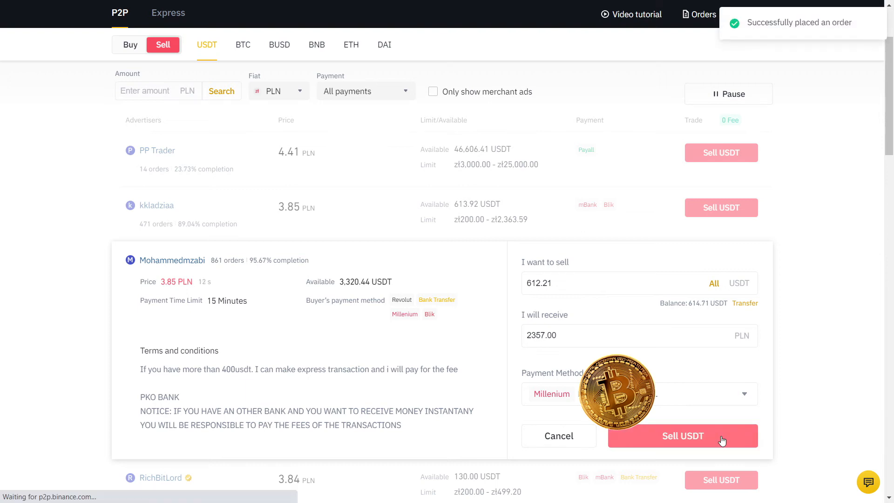
click(682, 436)
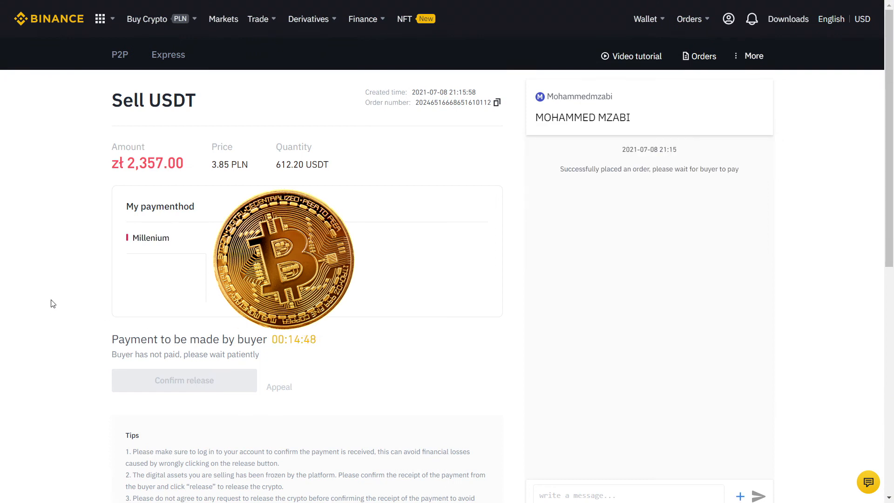
scroll(down, 3)
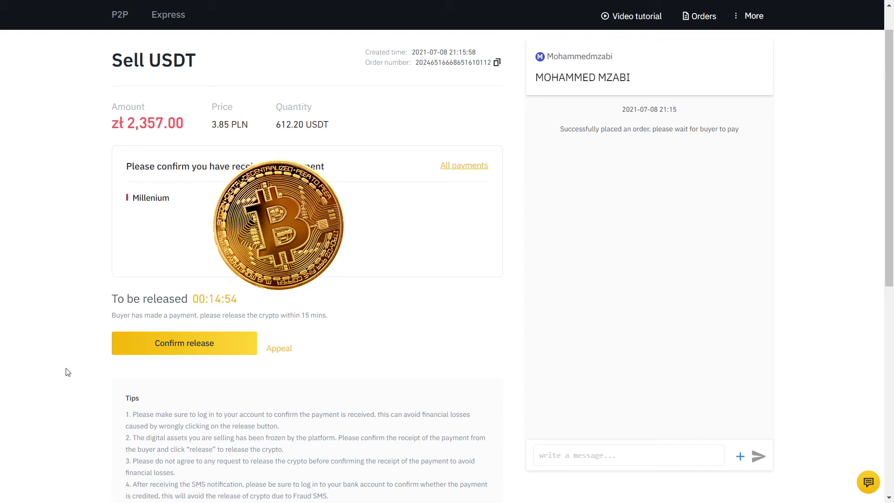
mouse_move(205, 389)
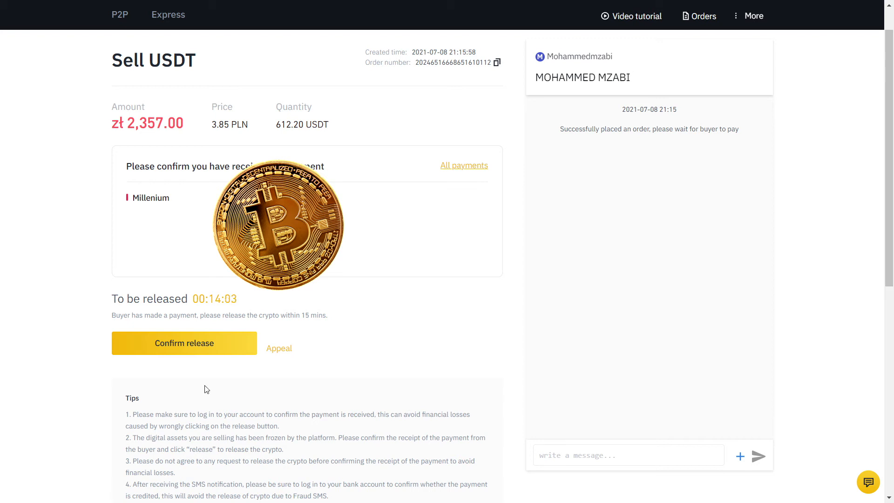
click(183, 343)
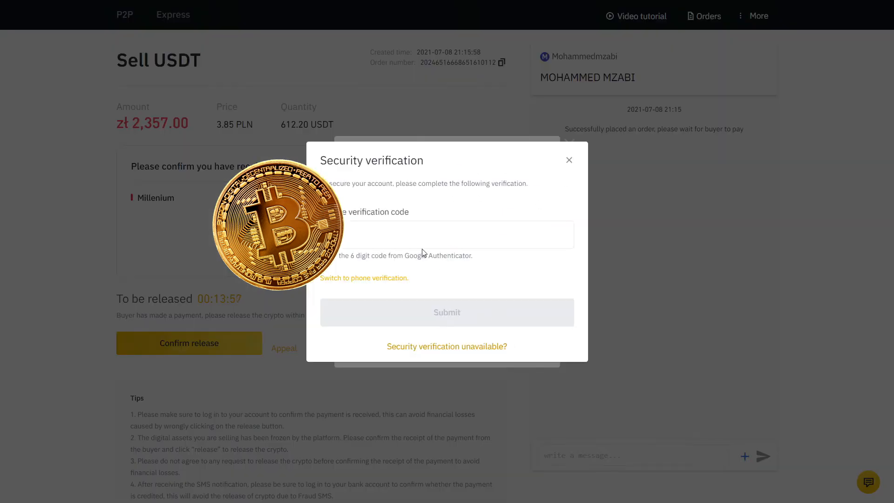
click(456, 234)
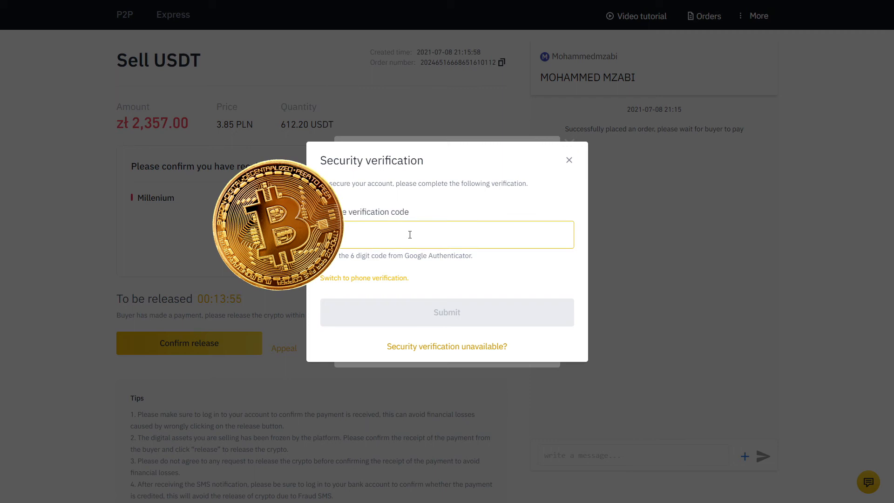
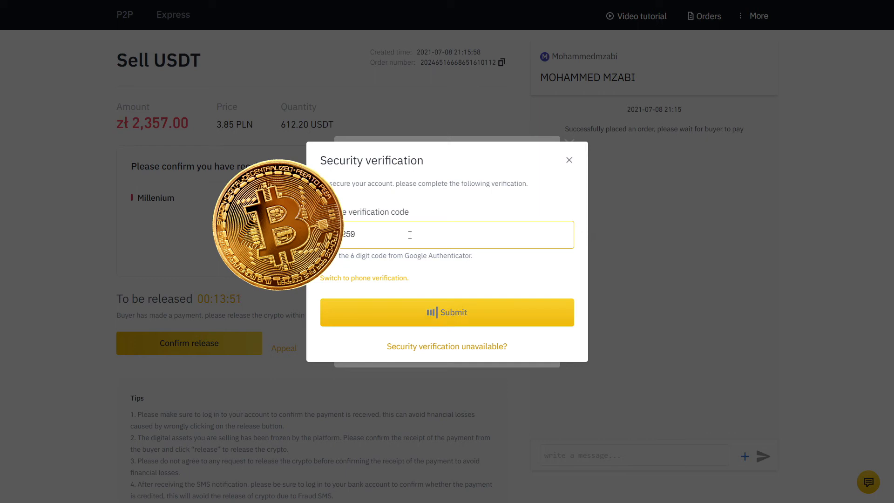
click(446, 312)
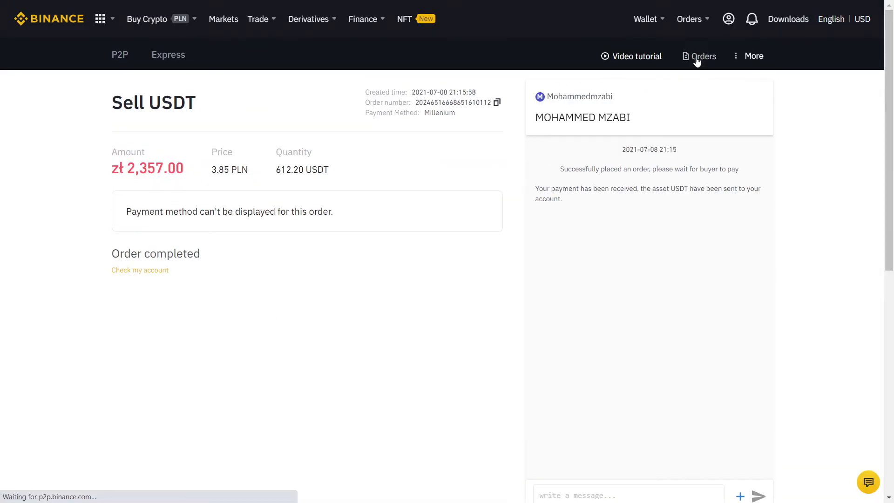
click(703, 56)
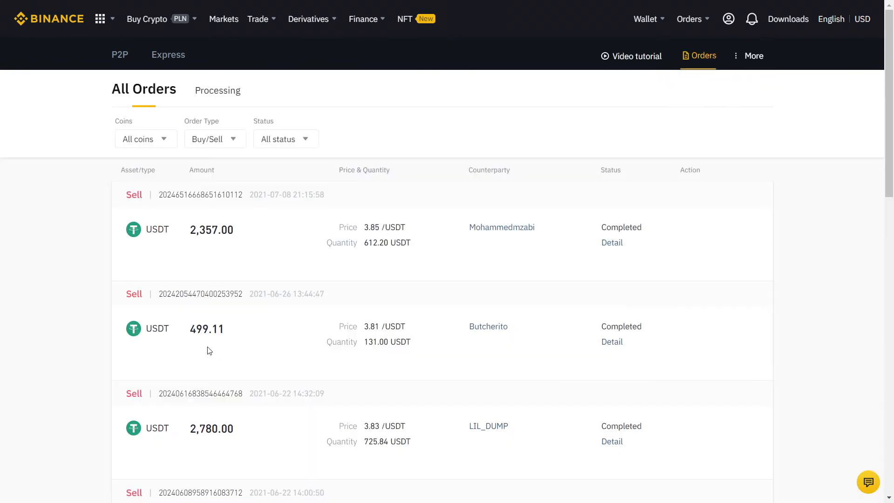
mouse_move(33, 271)
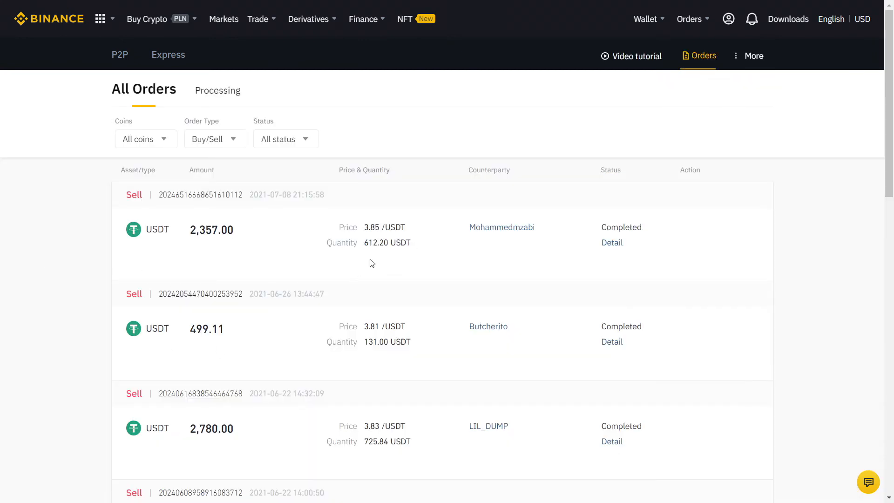
scroll(down, 3)
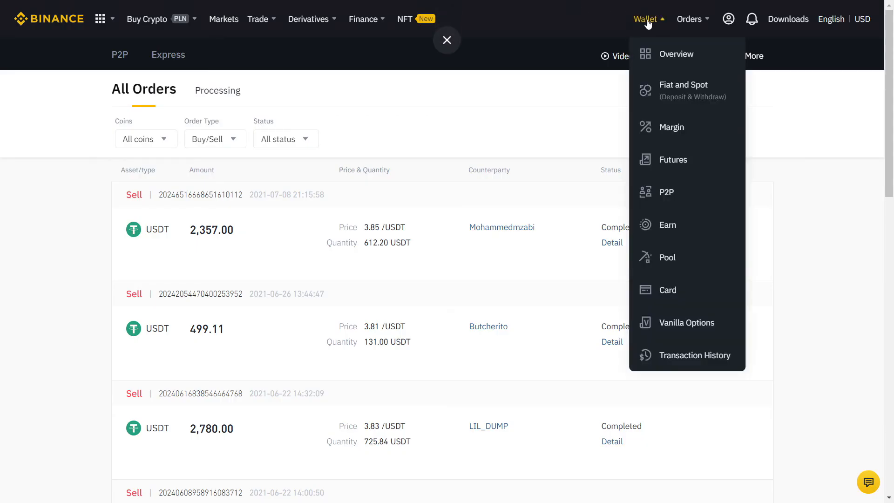
Step: Reveal the P2P wallet's estimated value (2.51928862 USDT), then return to the Binance home page
click(665, 192)
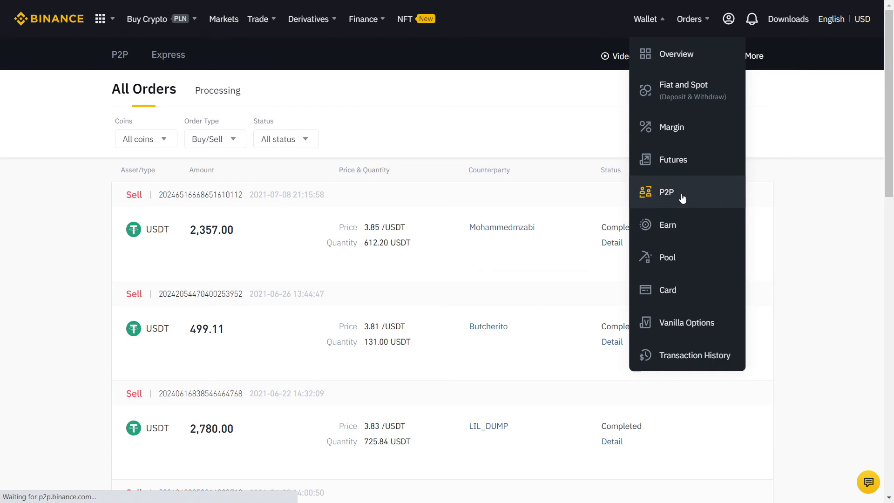
click(666, 192)
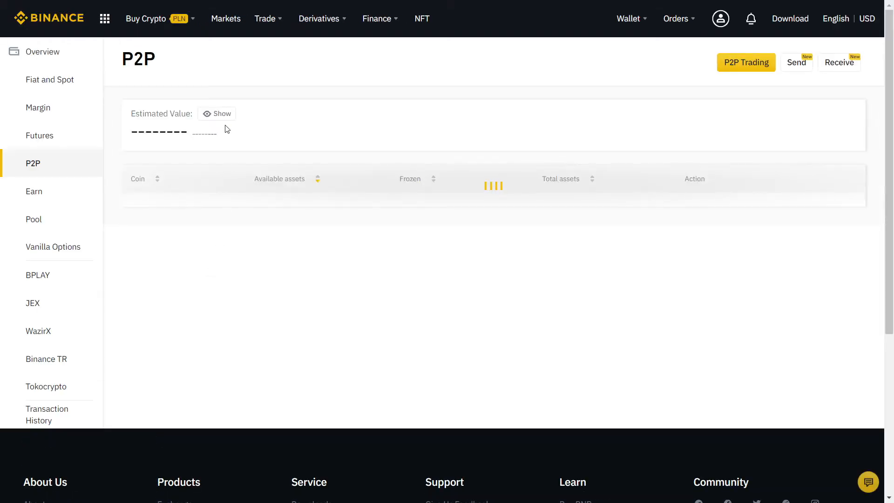
click(218, 113)
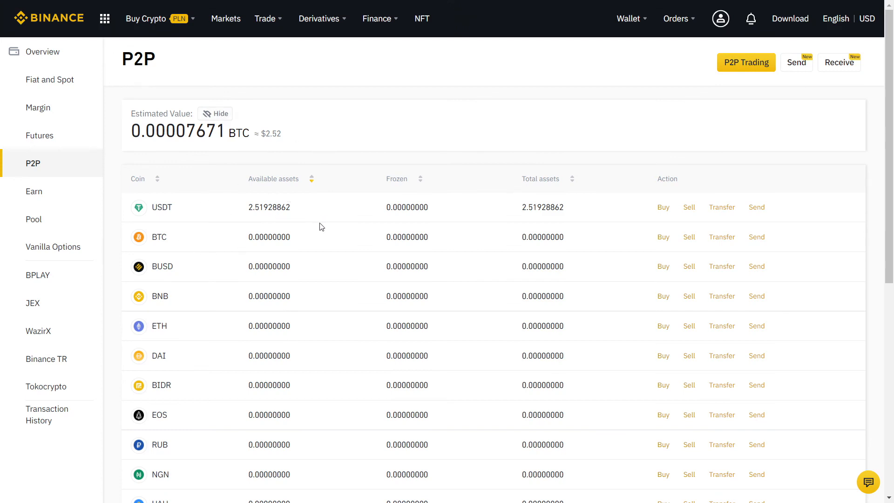
click(145, 18)
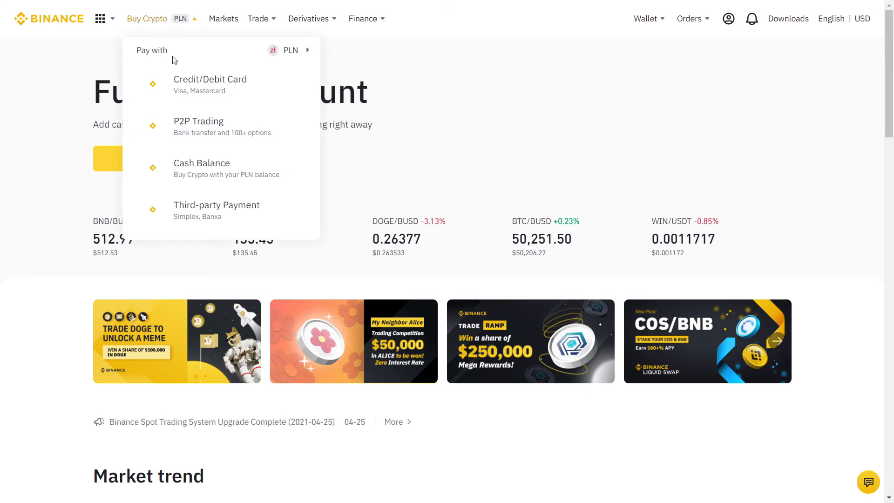
Step: In P2P Trading, draft a new sell ad for BTC priced in BRL
click(198, 126)
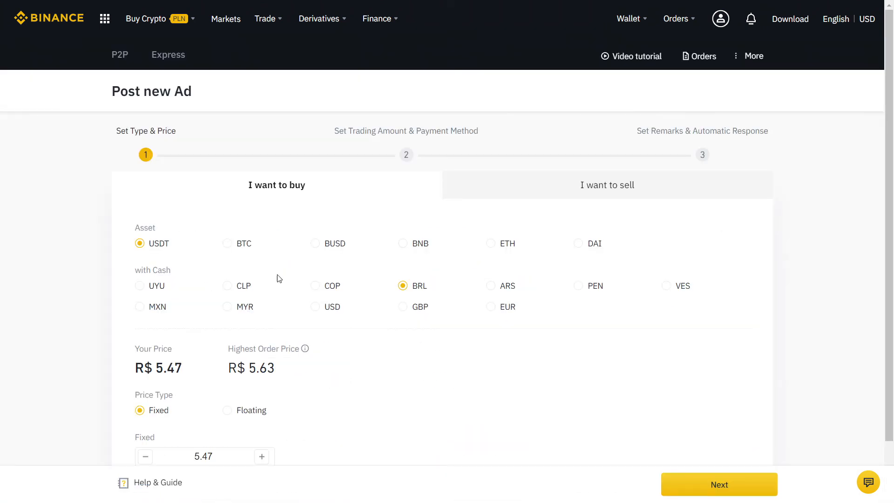
click(607, 184)
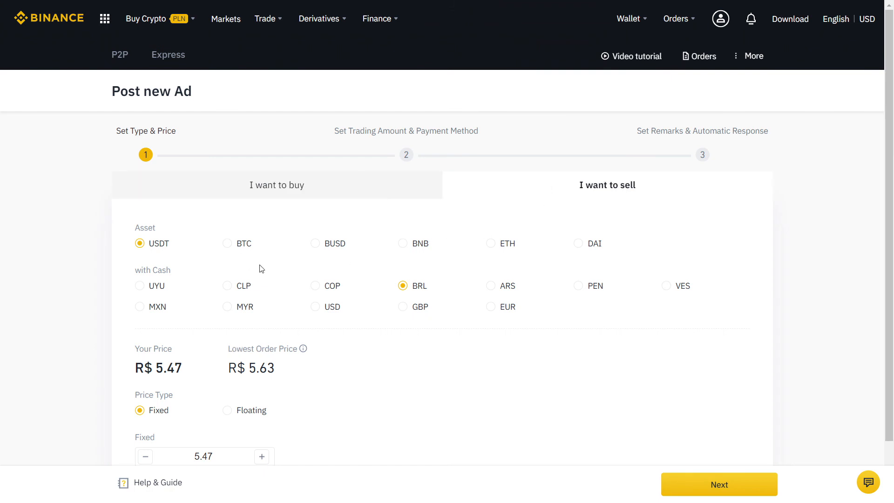
click(228, 243)
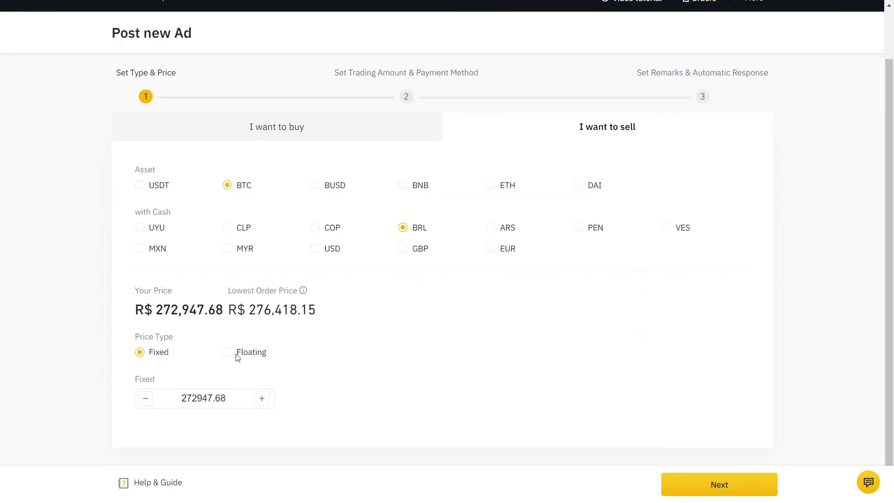
click(227, 352)
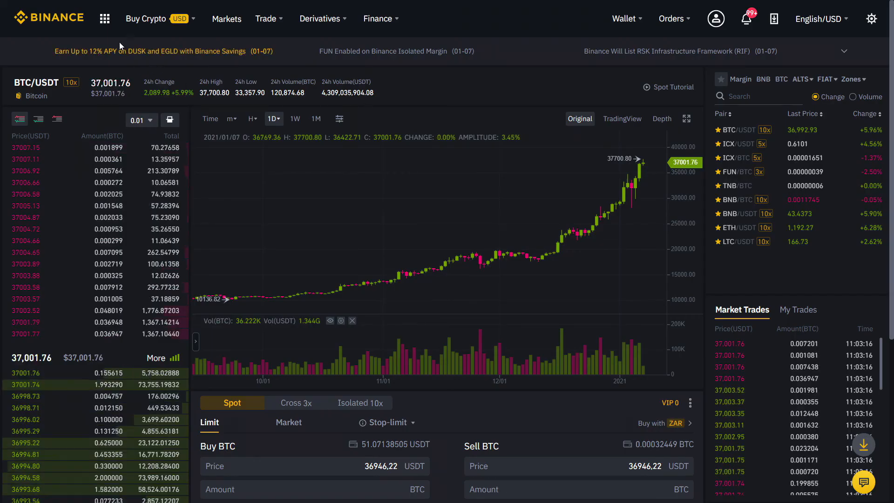
Step: Use Binance's top navigation bar to open the referral page with its 10% kickback invite link
click(105, 18)
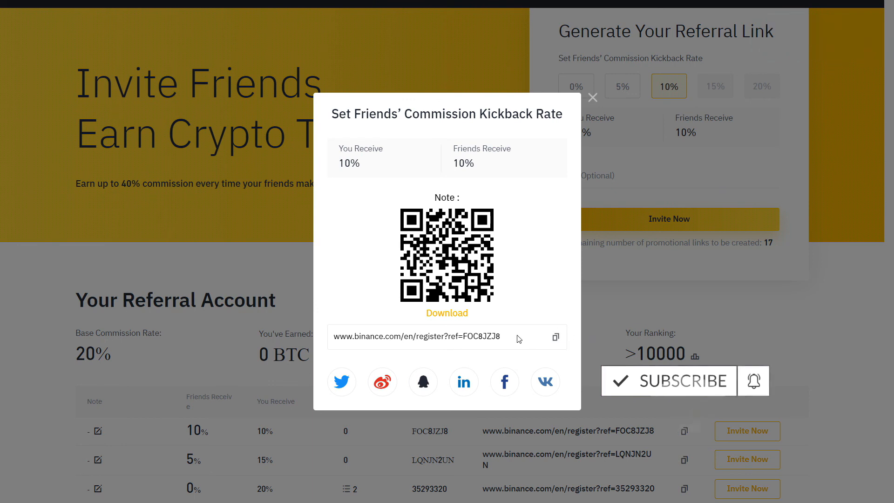
Step: Select the entire referral invite link in the 10% commission kickback popup
triple_click(416, 336)
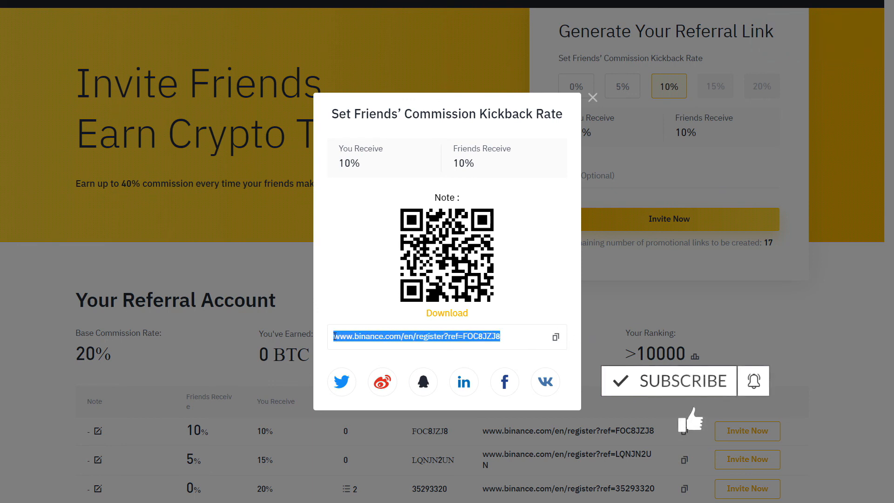